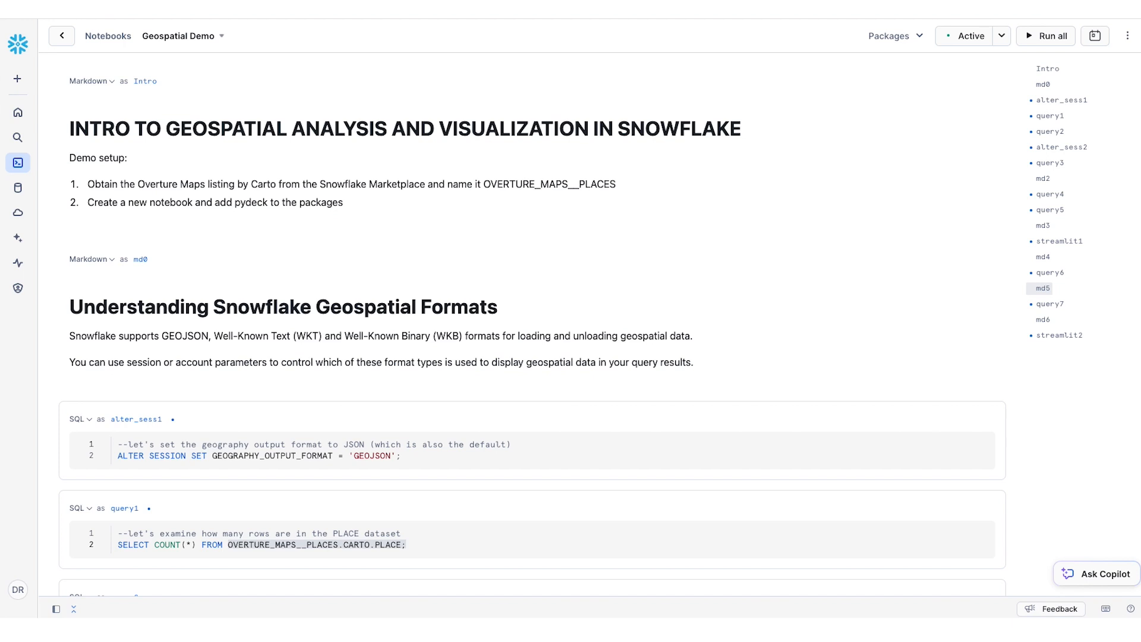
{"action": "mouse_move", "coordinate": [347, 299]}
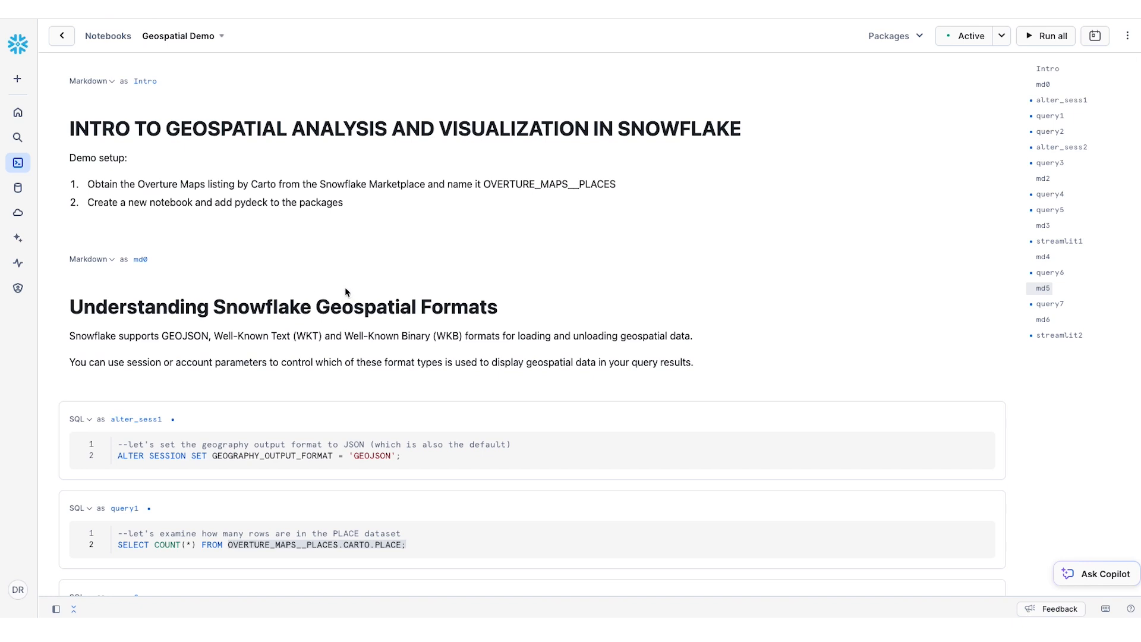
{"action": "mouse_move", "coordinate": [214, 191]}
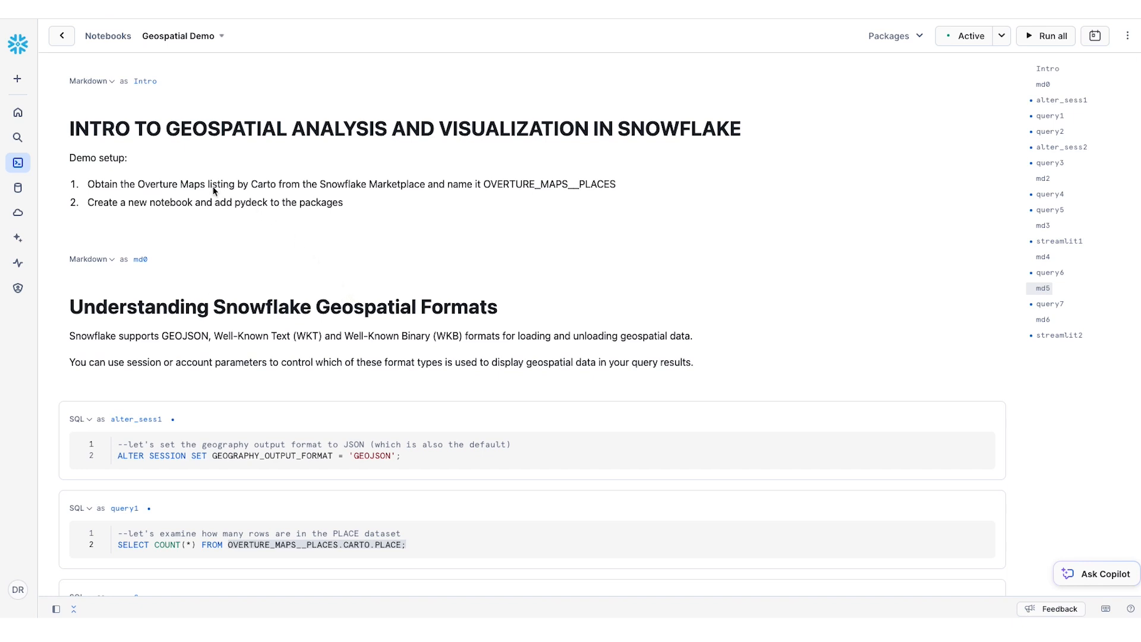
{"action": "mouse_move", "coordinate": [135, 178]}
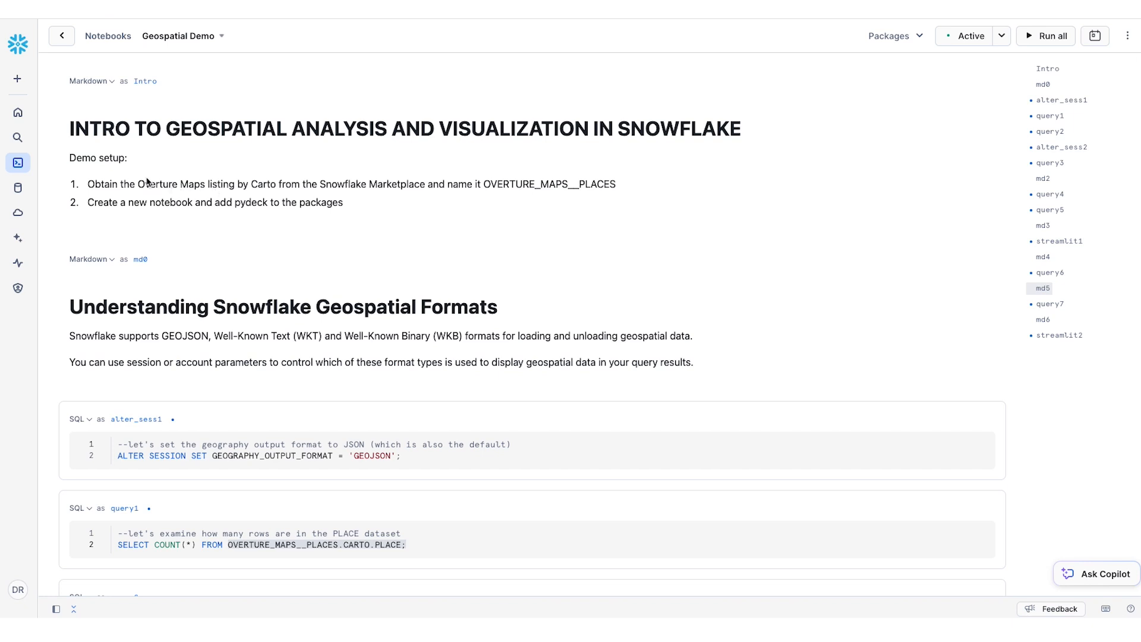
{"action": "mouse_move", "coordinate": [146, 186]}
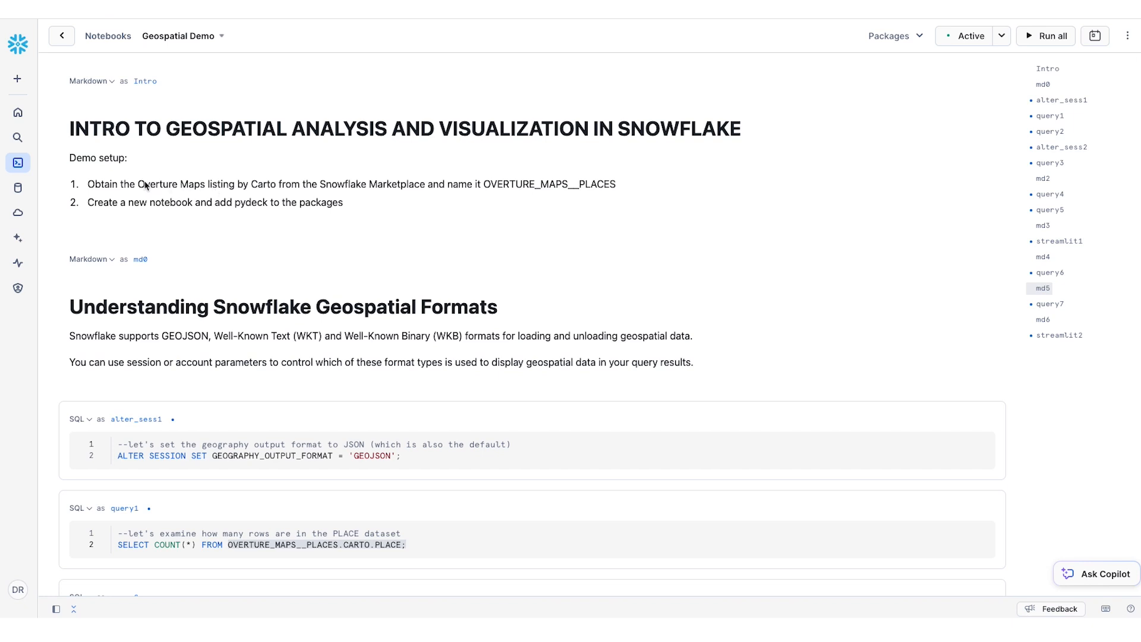
{"action": "mouse_move", "coordinate": [621, 179]}
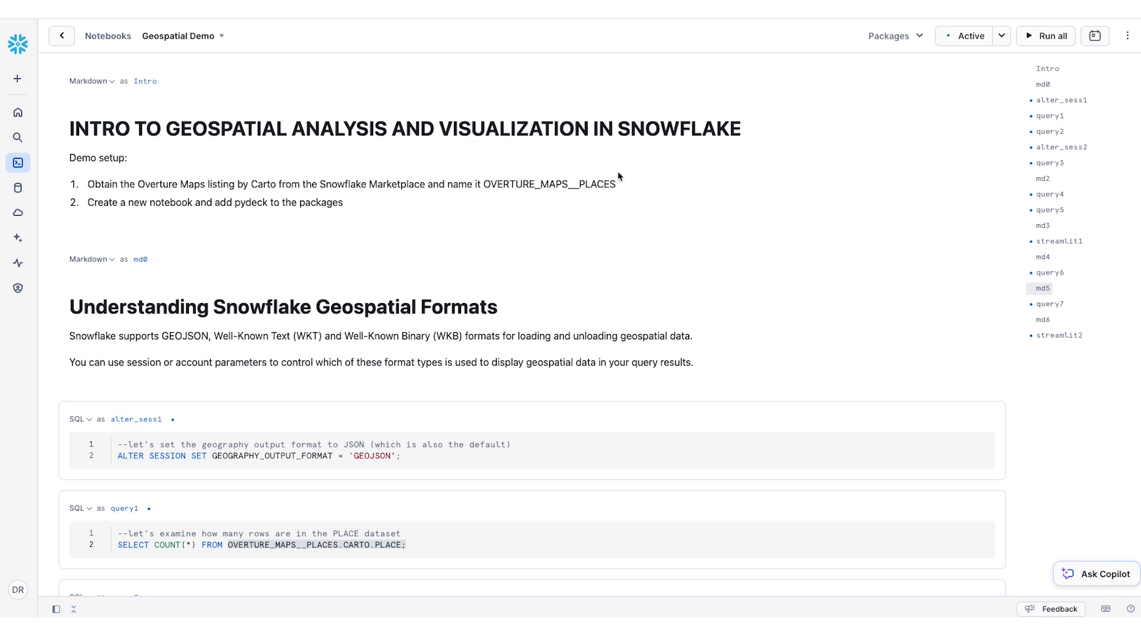
{"action": "mouse_move", "coordinate": [525, 201]}
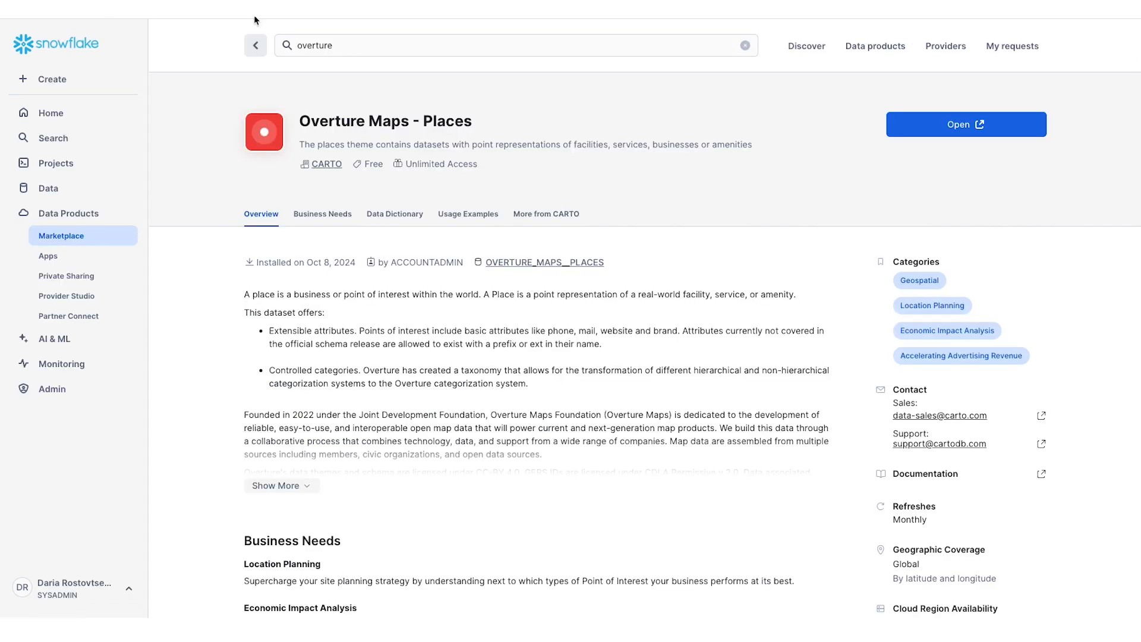
{"action": "mouse_move", "coordinate": [78, 234]}
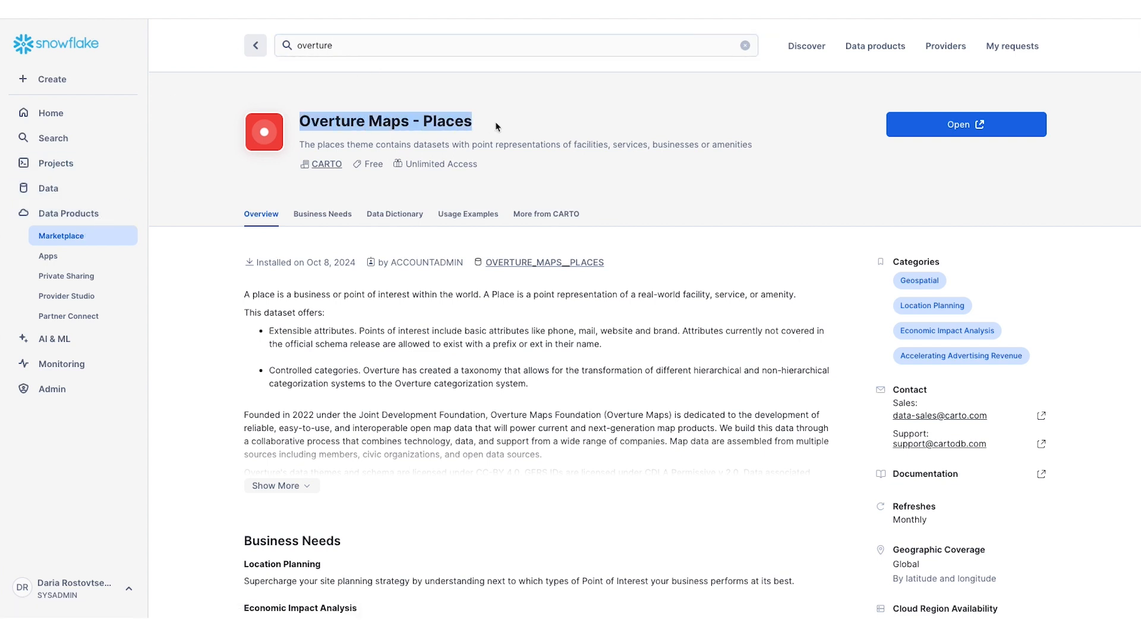
{"action": "mouse_move", "coordinate": [372, 340]}
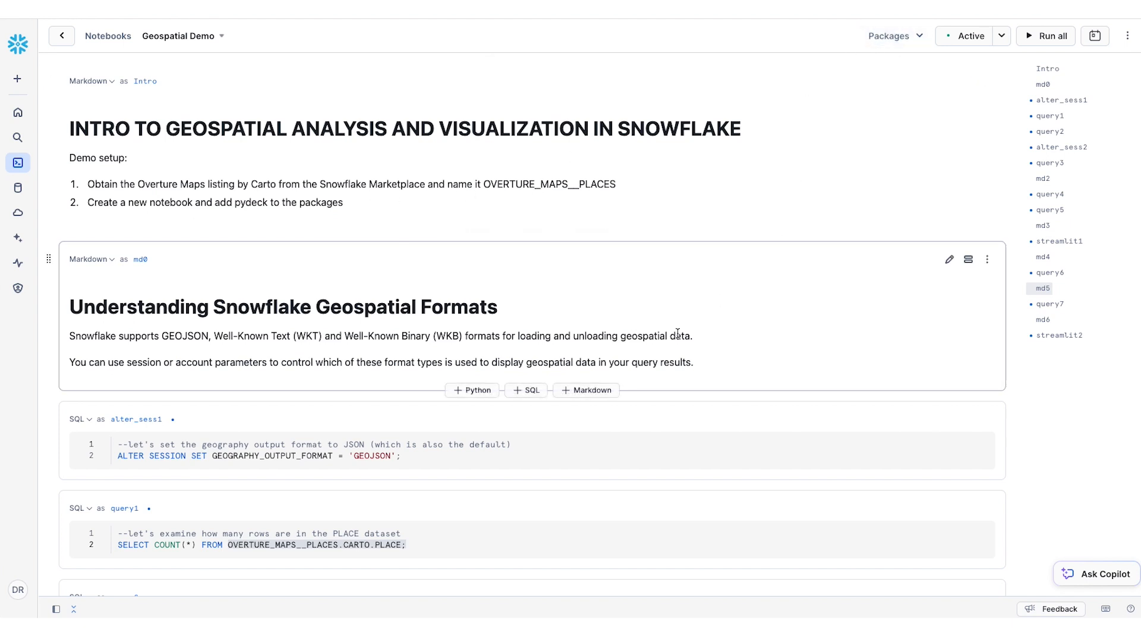
{"action": "scroll", "scroll_direction": "down", "scroll_amount": 3}
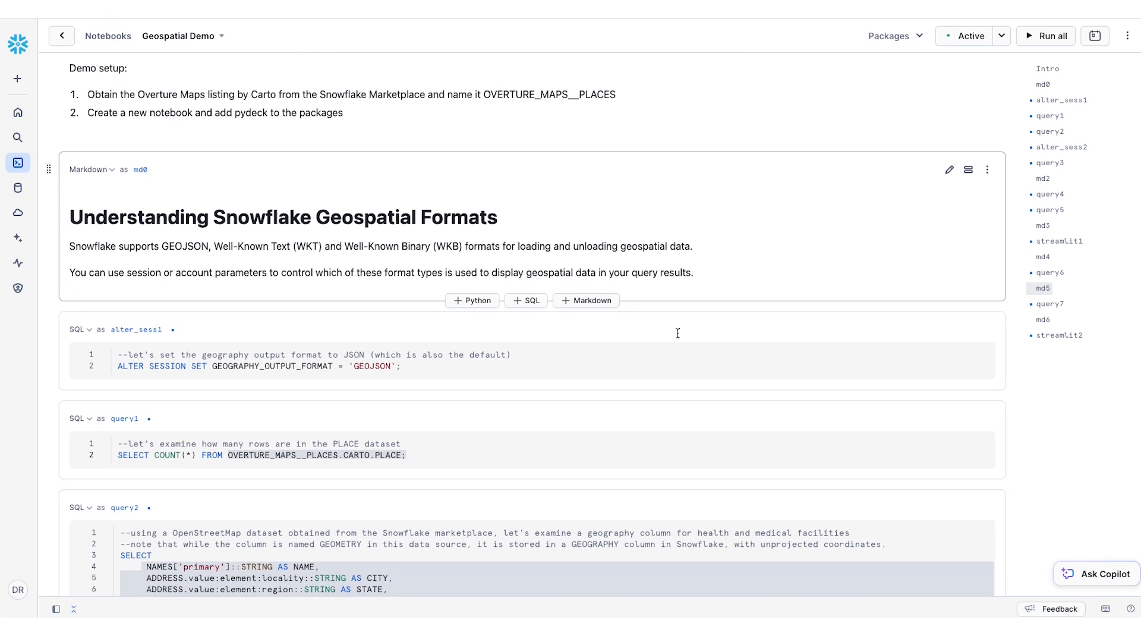
{"action": "scroll", "scroll_direction": "down", "scroll_amount": 3}
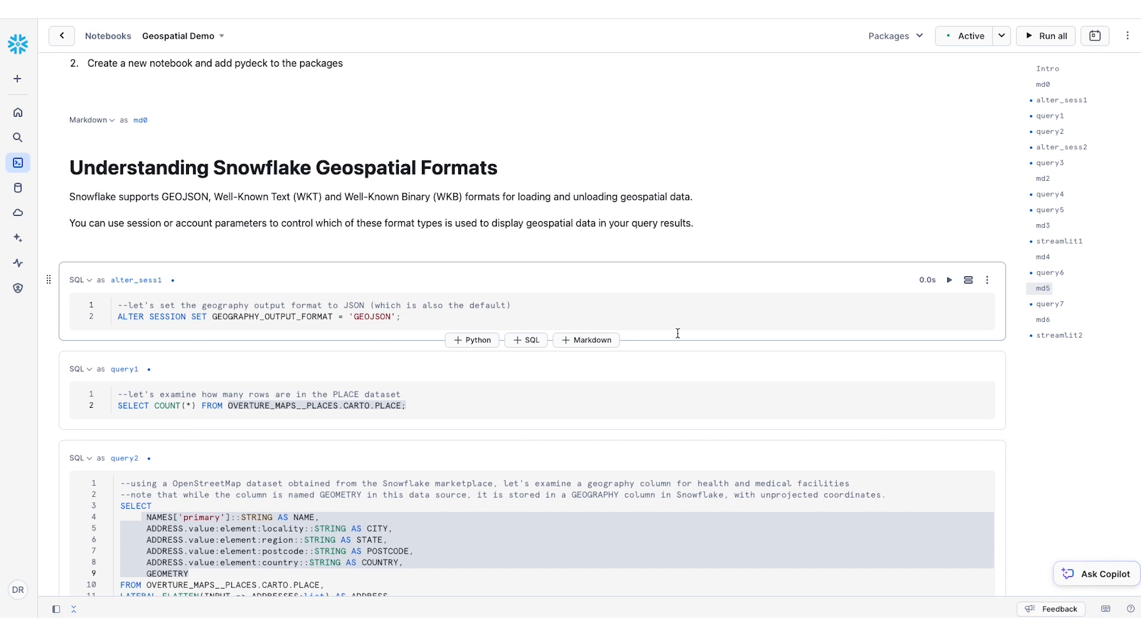
{"action": "scroll", "scroll_direction": "down", "scroll_amount": 3}
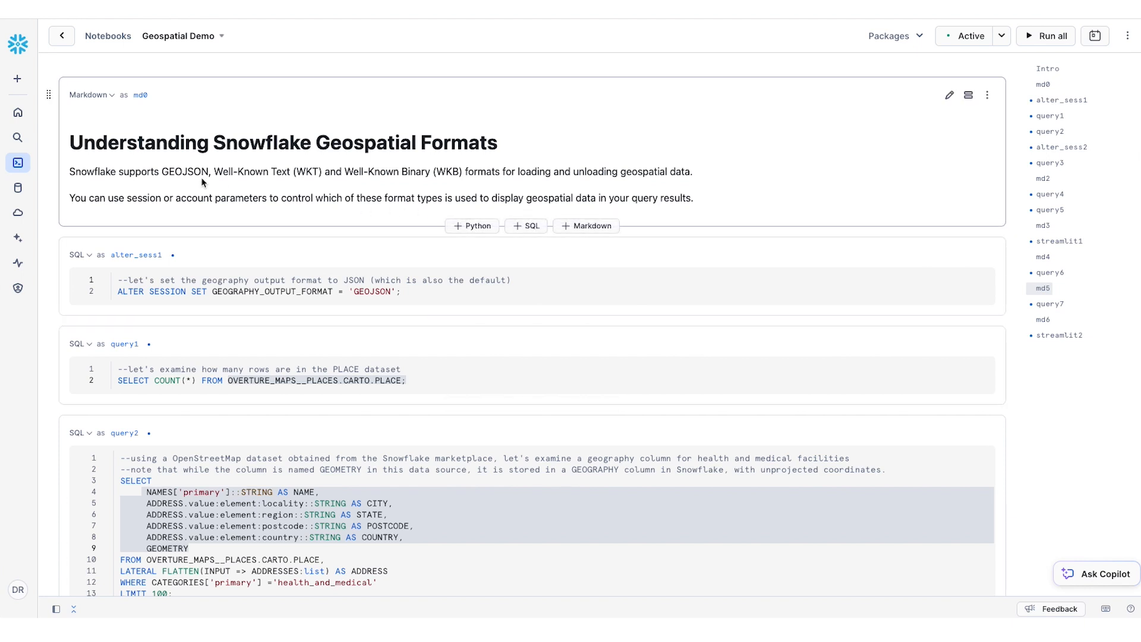
{"action": "mouse_move", "coordinate": [179, 183]}
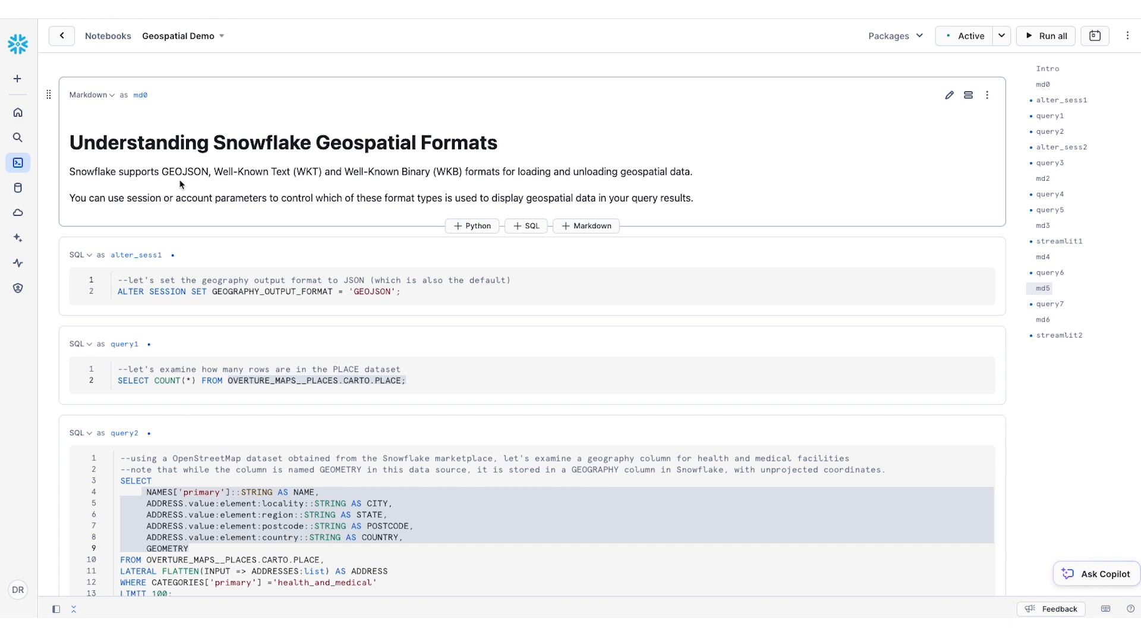
{"action": "mouse_move", "coordinate": [339, 182]}
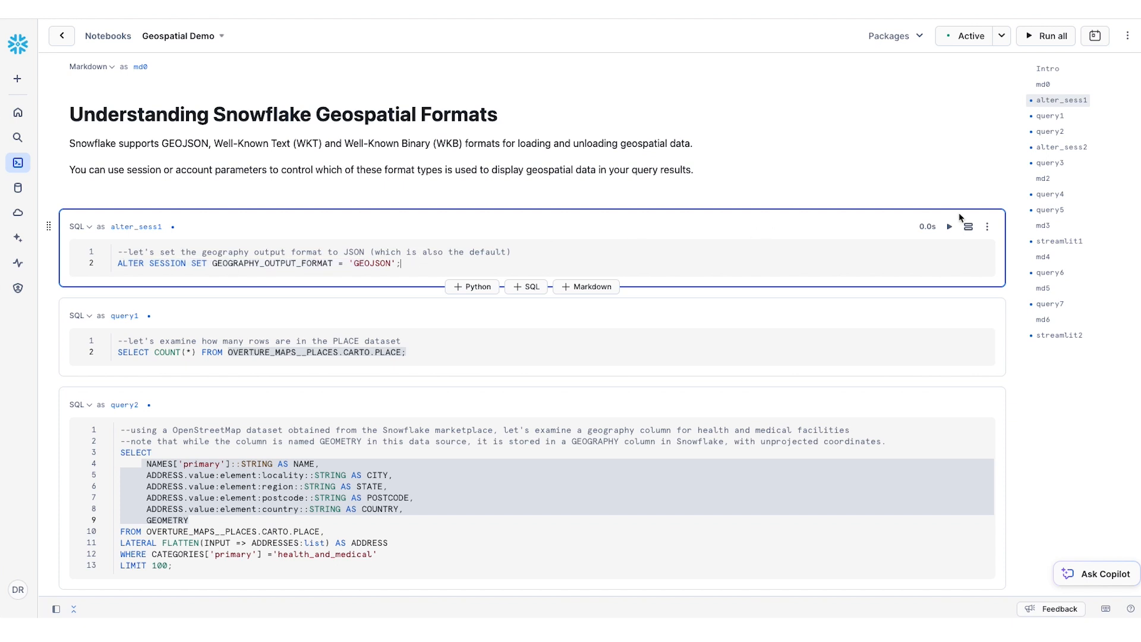
Run the ALTER SESSION cell setting GEOGRAPHY_OUTPUT_FORMAT to GEOJSON
{"action": "left_click", "coordinate": [948, 226]}
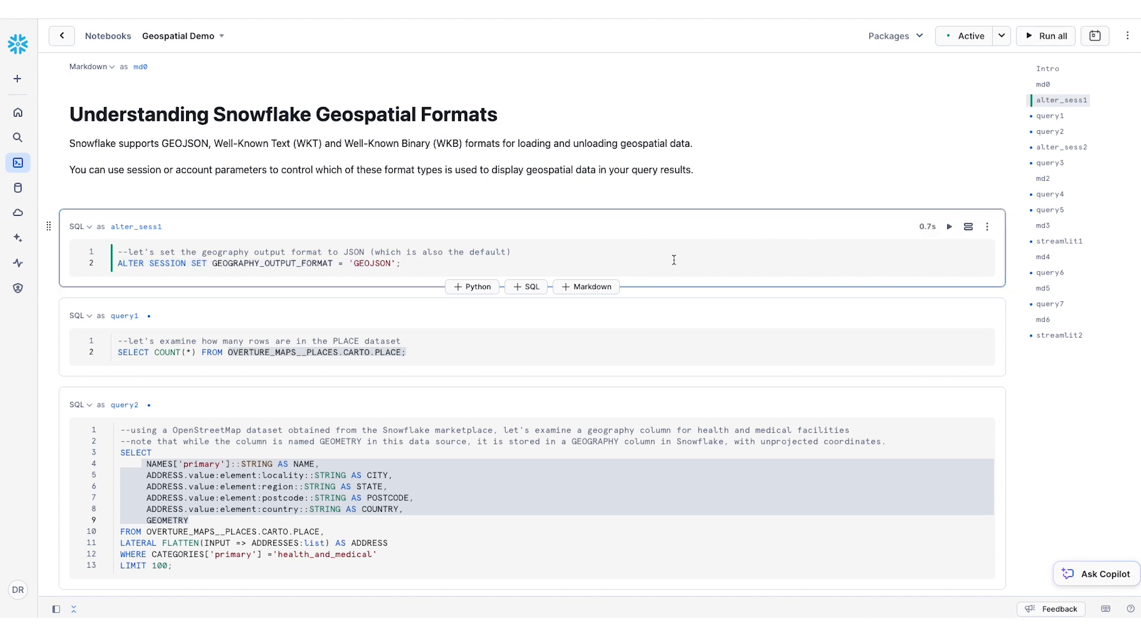
{"action": "left_click", "coordinate": [950, 227]}
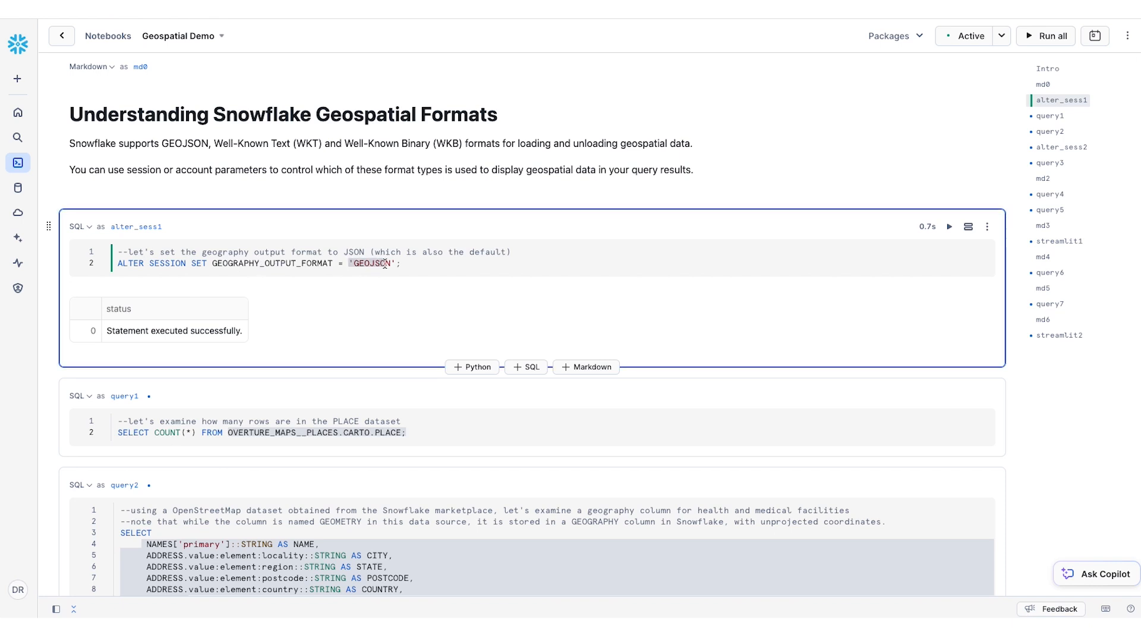
{"action": "scroll", "scroll_direction": "down", "scroll_amount": 3}
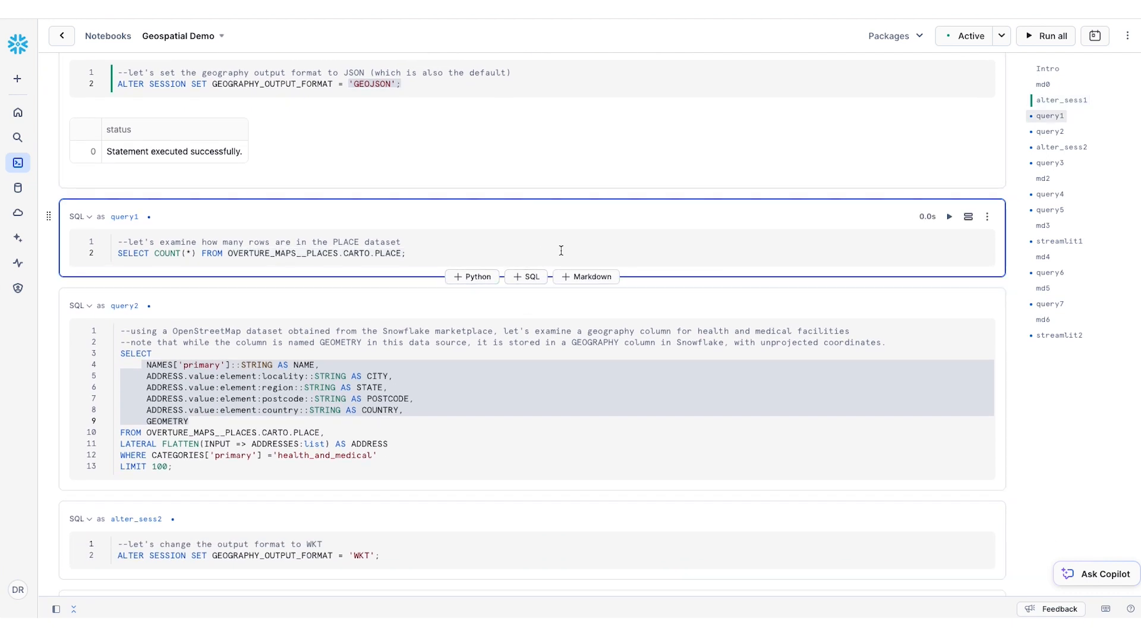
{"action": "mouse_move", "coordinate": [948, 216]}
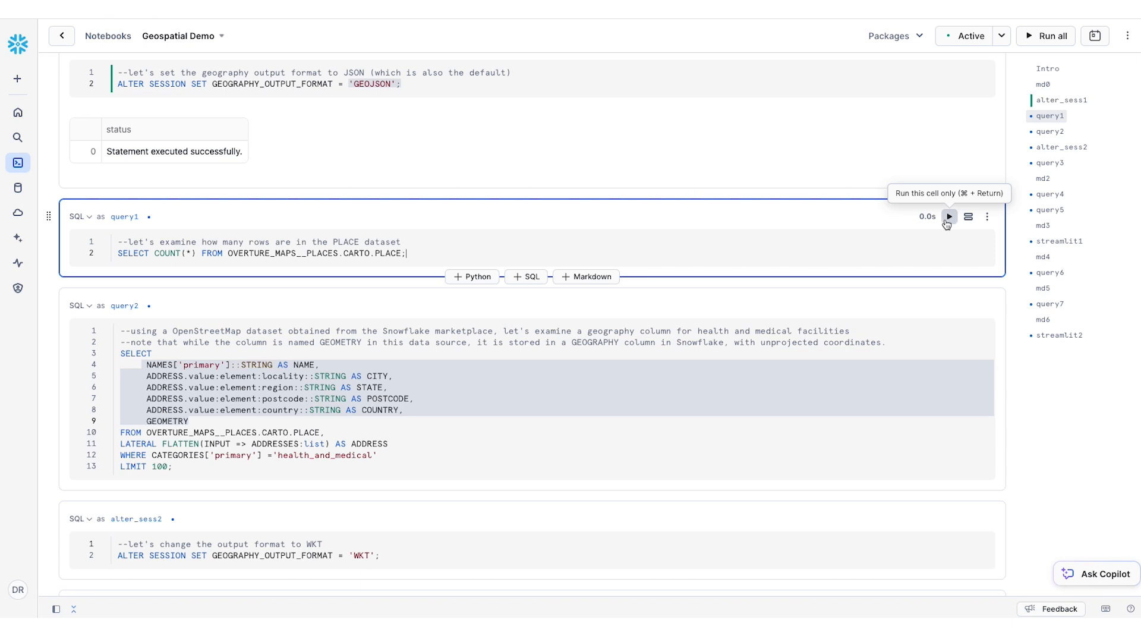
Run the PLACE row-count query, returning 53,435,387 rows
{"action": "left_click", "coordinate": [948, 216]}
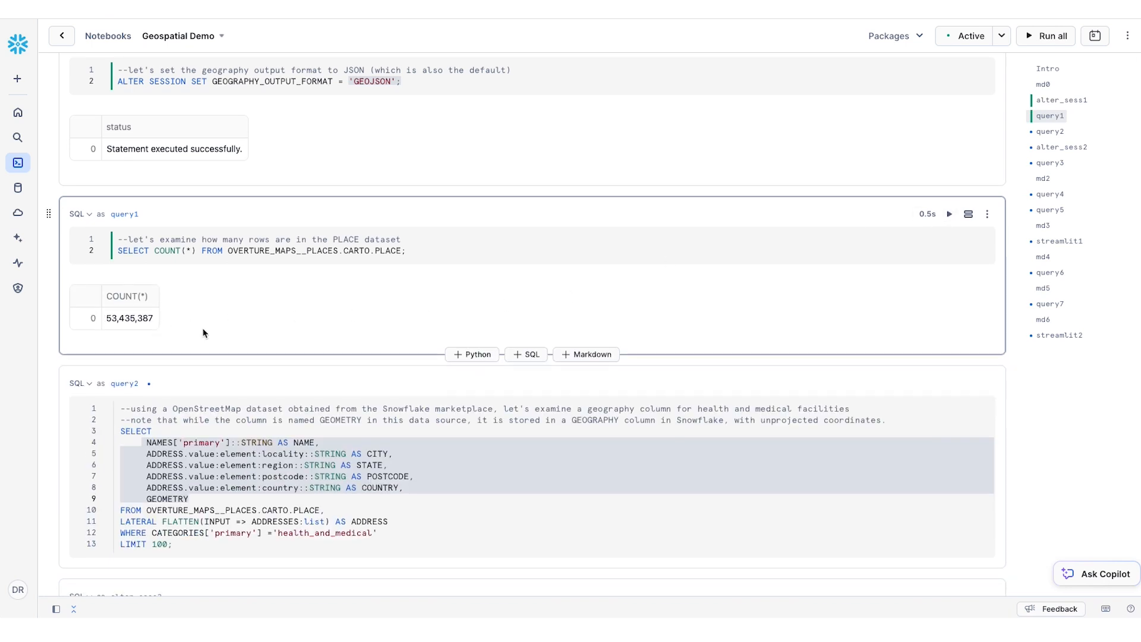
{"action": "scroll", "scroll_direction": "down", "scroll_amount": 3}
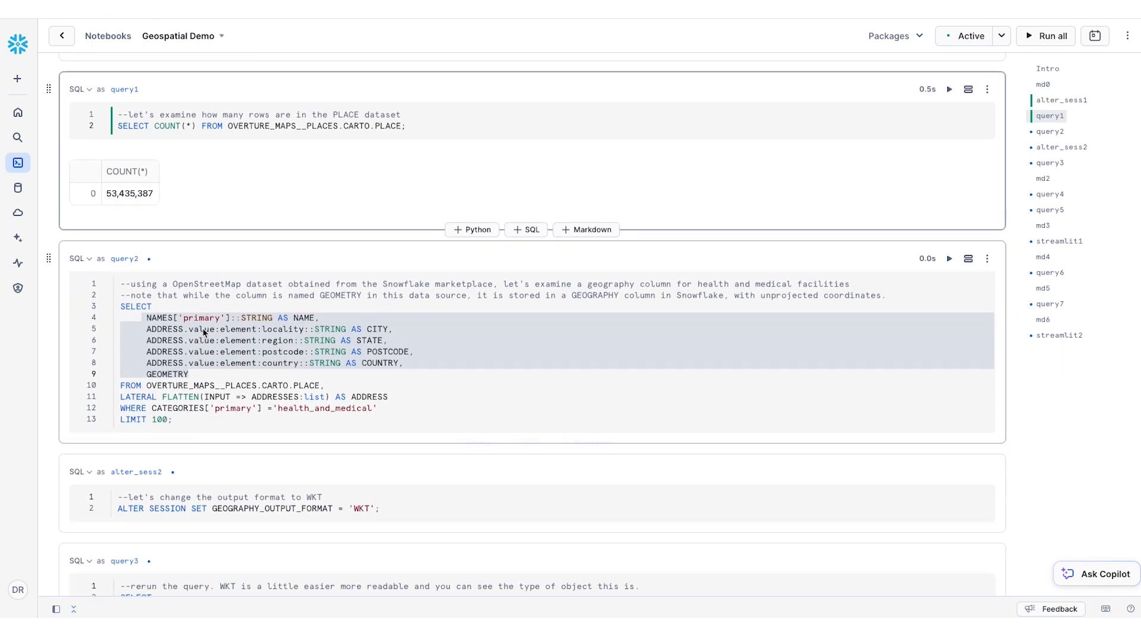
Run query2 listing health_and_medical places with name, city, state, postcode, country and GeoJSON geometry
{"action": "scroll", "scroll_direction": "down", "scroll_amount": 3}
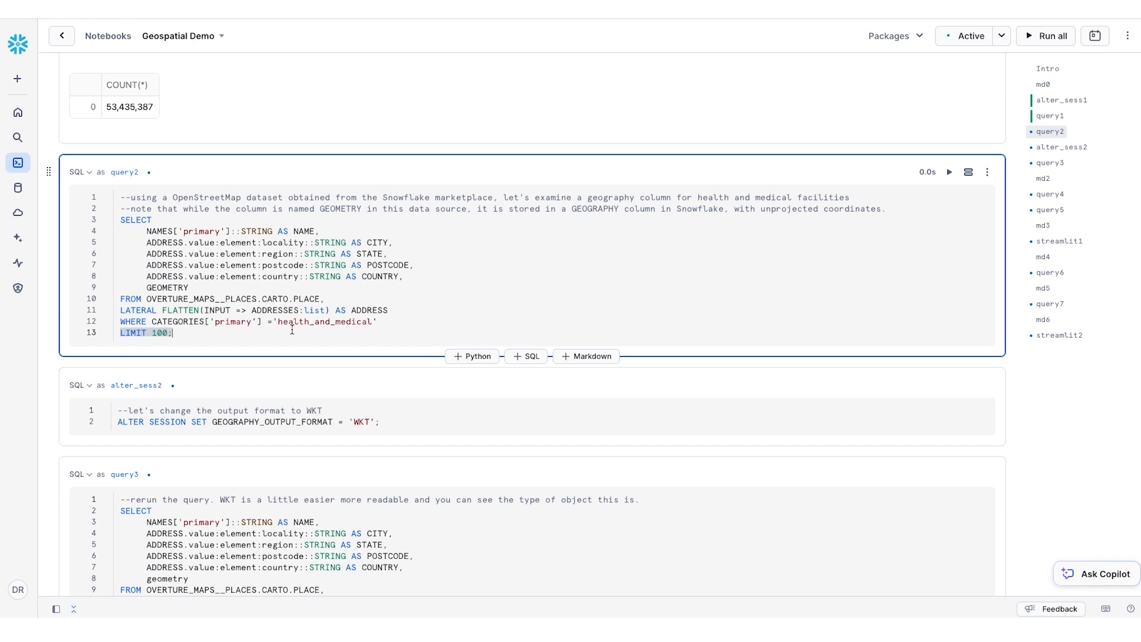
{"action": "mouse_move", "coordinate": [268, 321]}
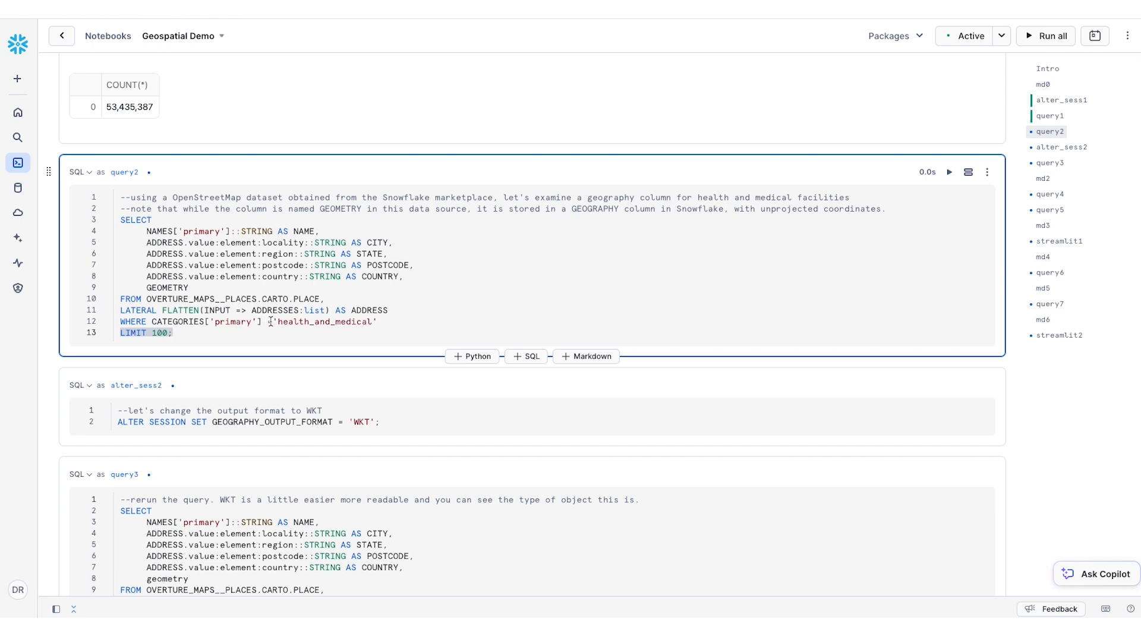
{"action": "double_click", "coordinate": [324, 320]}
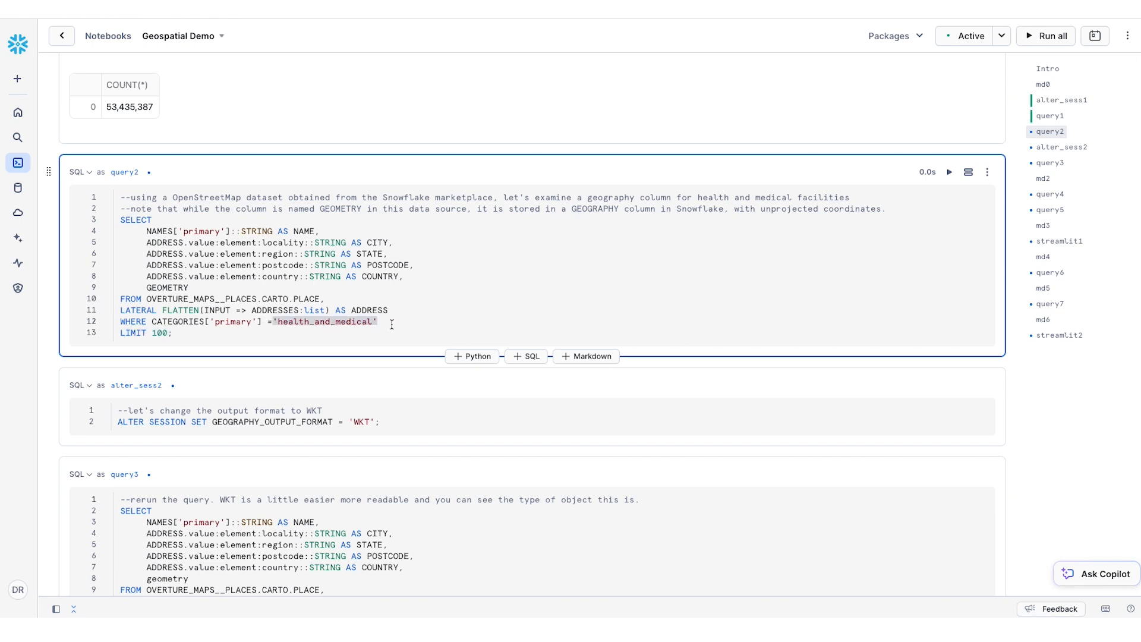
{"action": "left_click", "coordinate": [947, 174]}
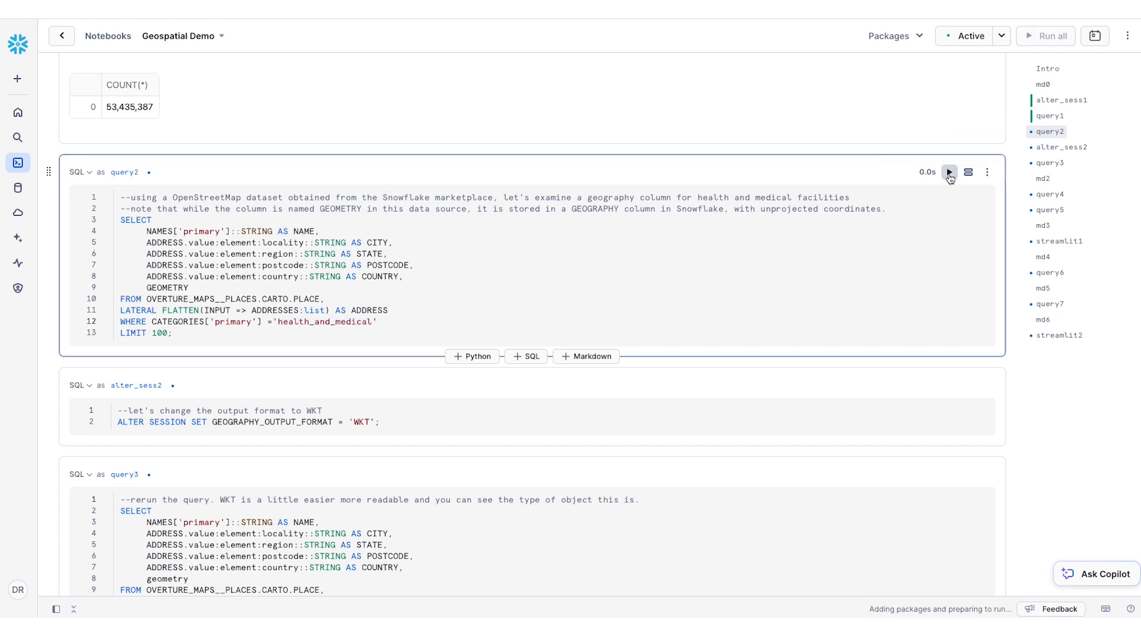
{"action": "left_click", "coordinate": [948, 172]}
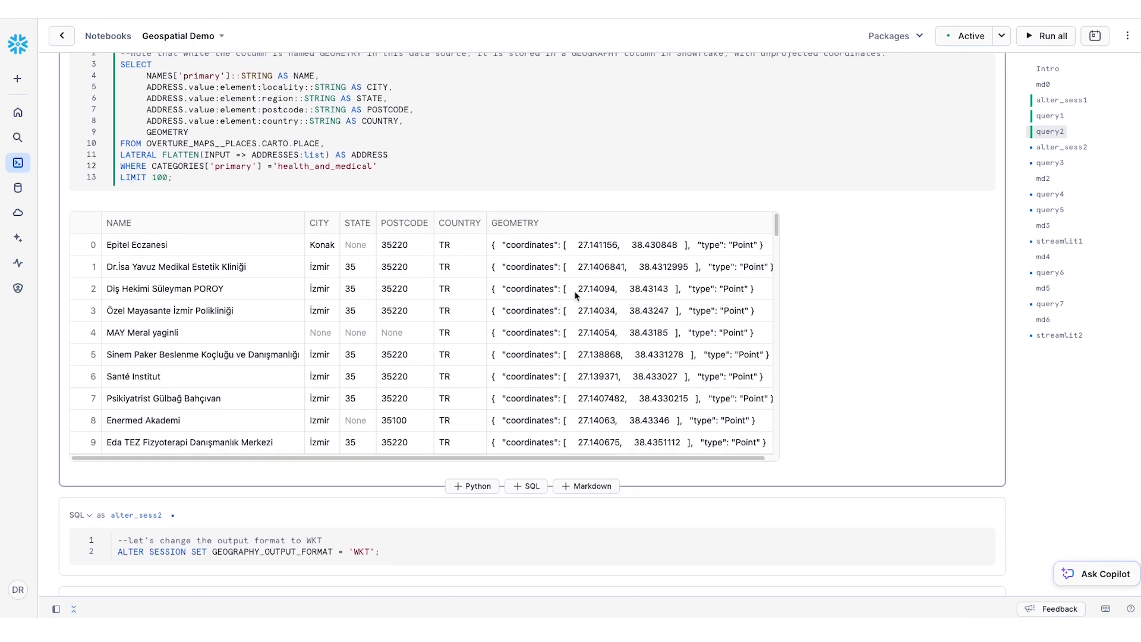
{"action": "mouse_move", "coordinate": [497, 238]}
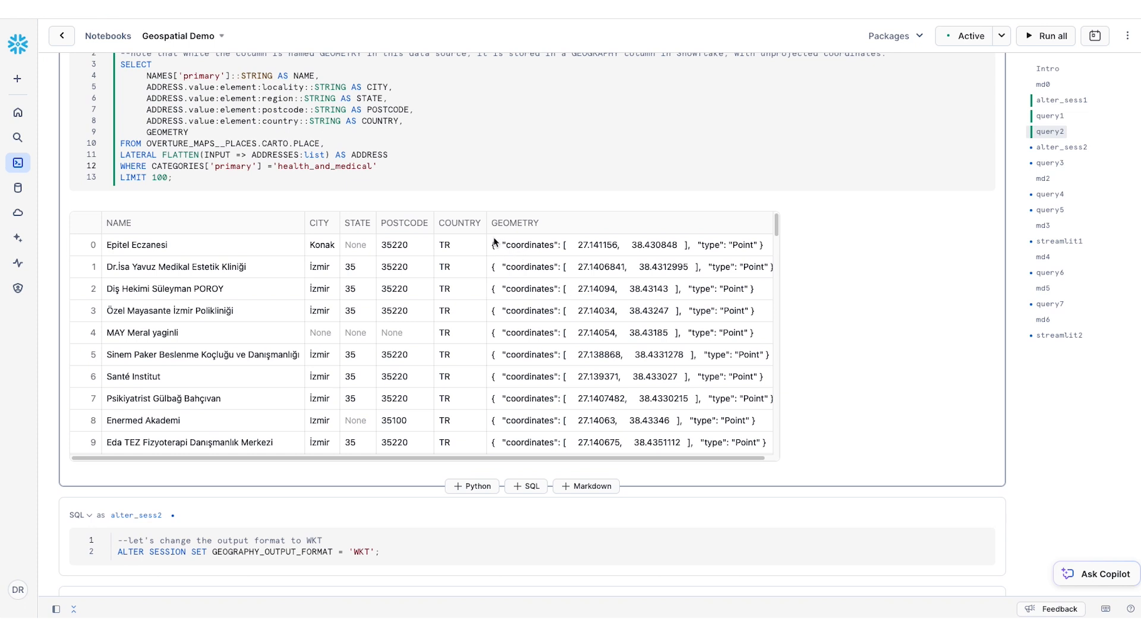
{"action": "mouse_move", "coordinate": [540, 269]}
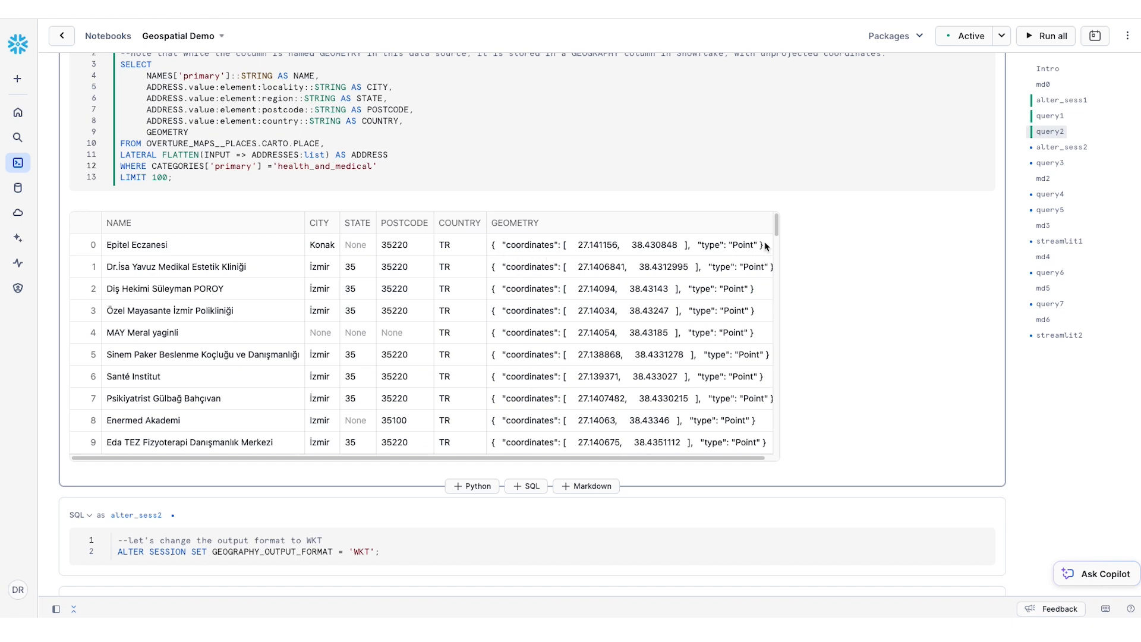
{"action": "mouse_move", "coordinate": [512, 244]}
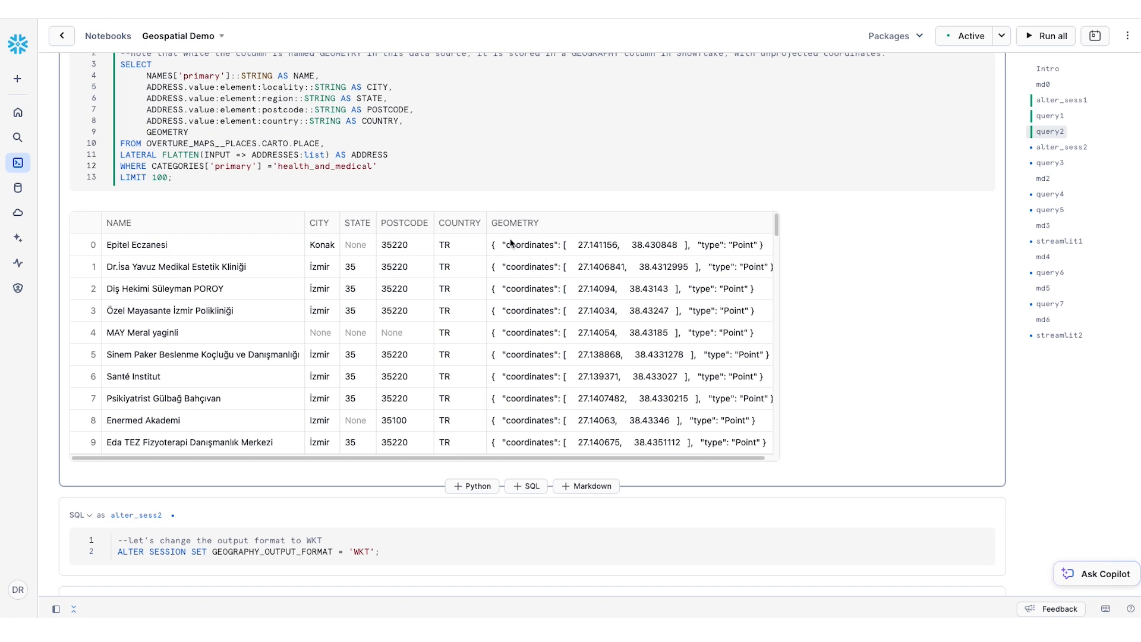
{"action": "mouse_move", "coordinate": [694, 248]}
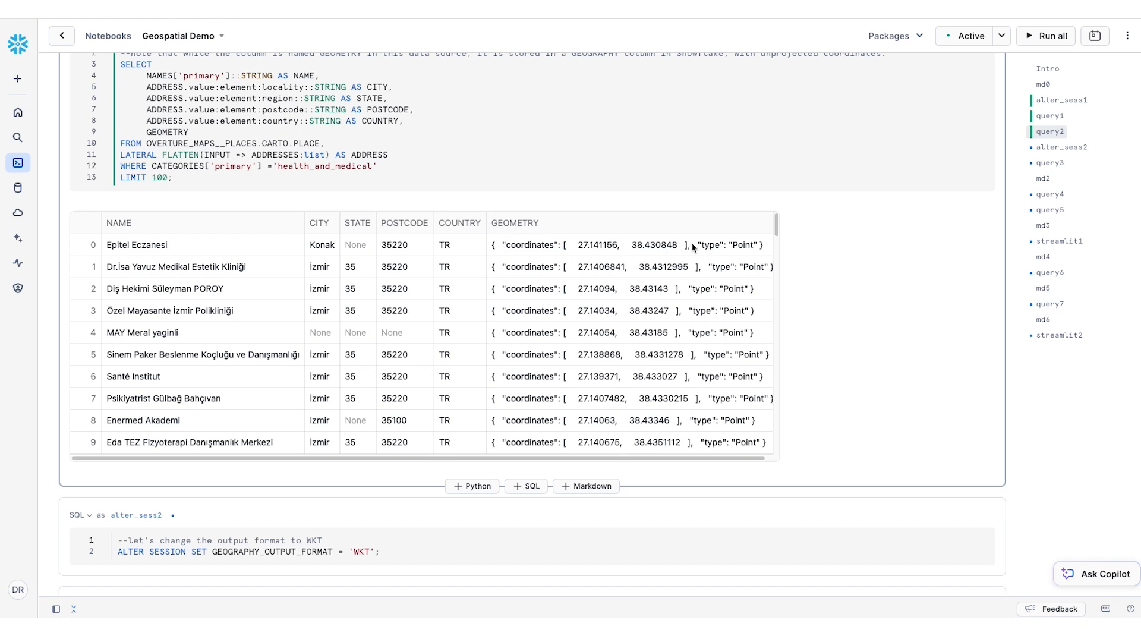
{"action": "mouse_move", "coordinate": [732, 232]}
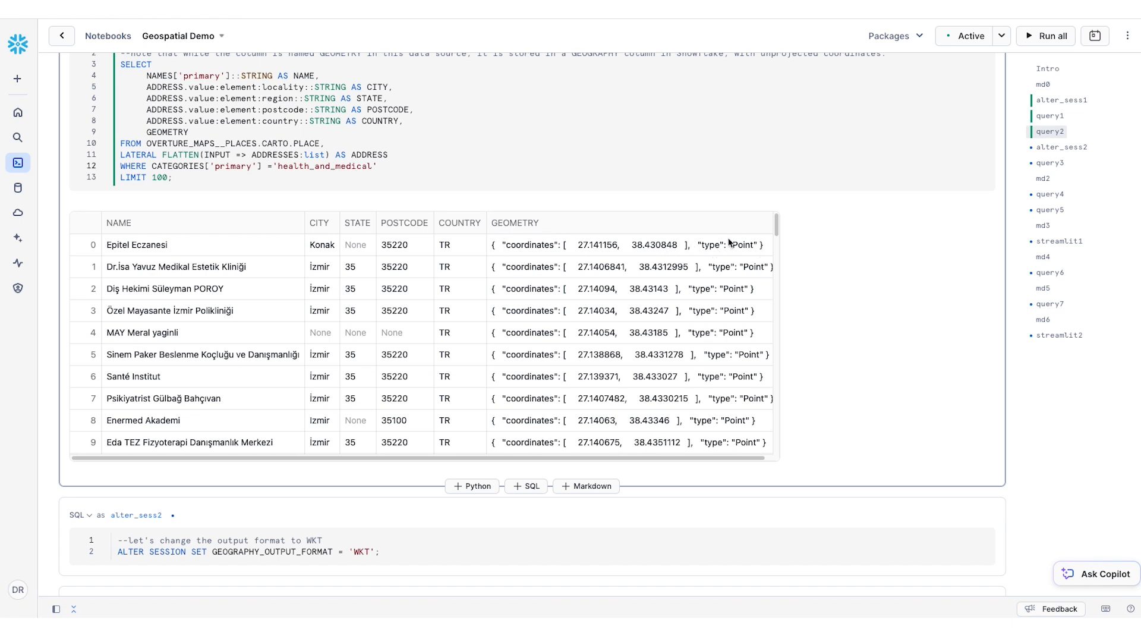
{"action": "mouse_move", "coordinate": [834, 335]}
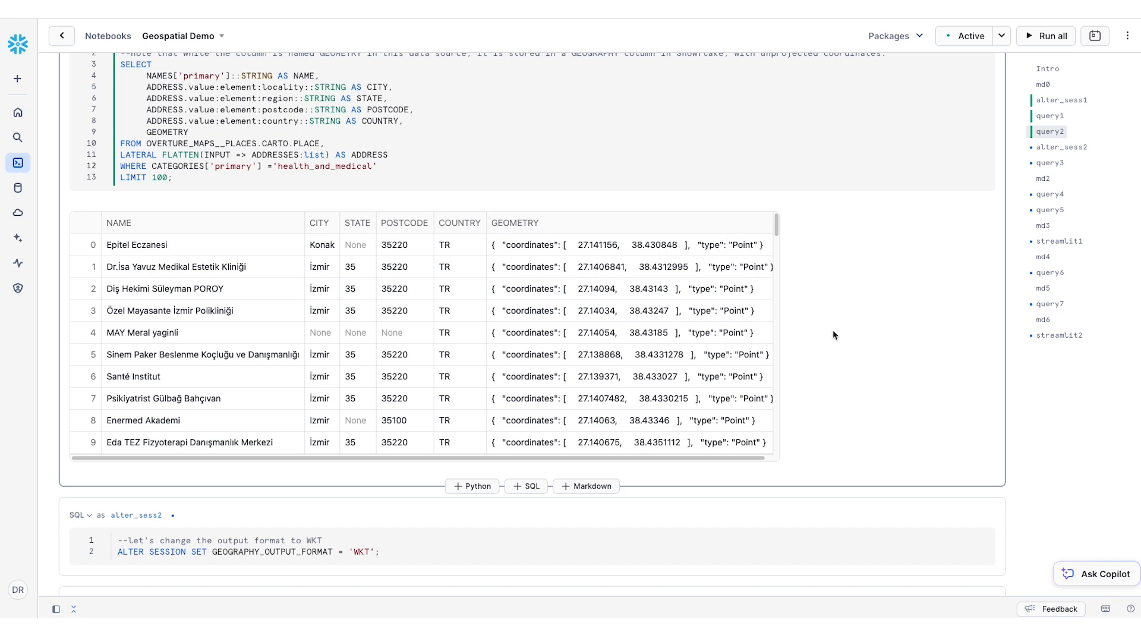
Set GEOGRAPHY_OUTPUT_FORMAT to WKT and rerun query3 so geometries show as POINT text
{"action": "scroll", "scroll_direction": "down", "scroll_amount": 3}
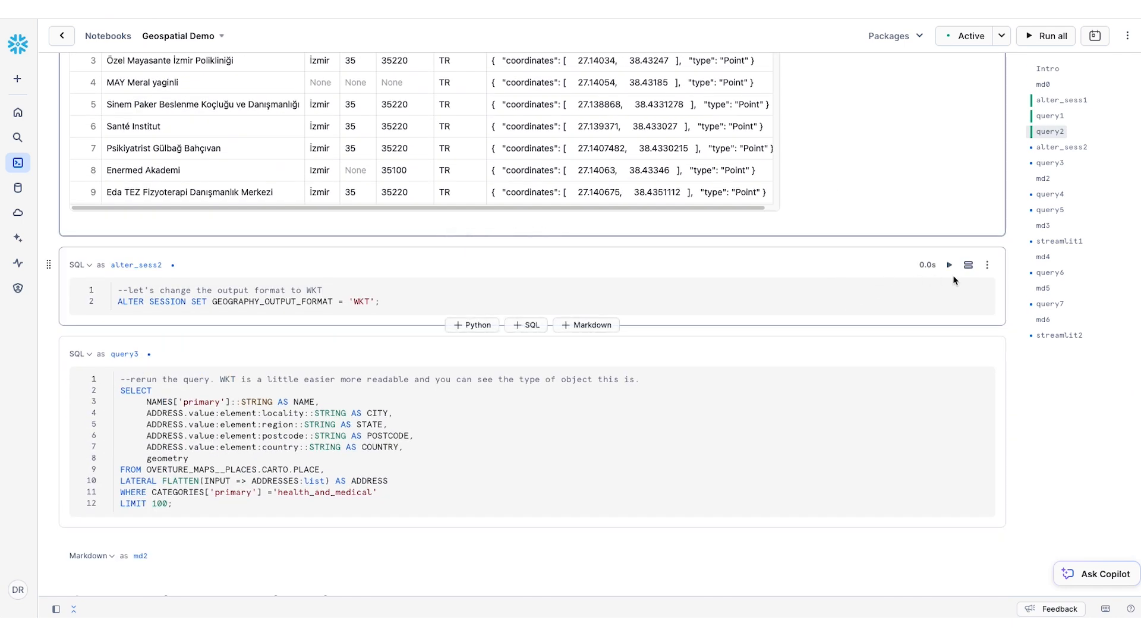
{"action": "left_click", "coordinate": [951, 265]}
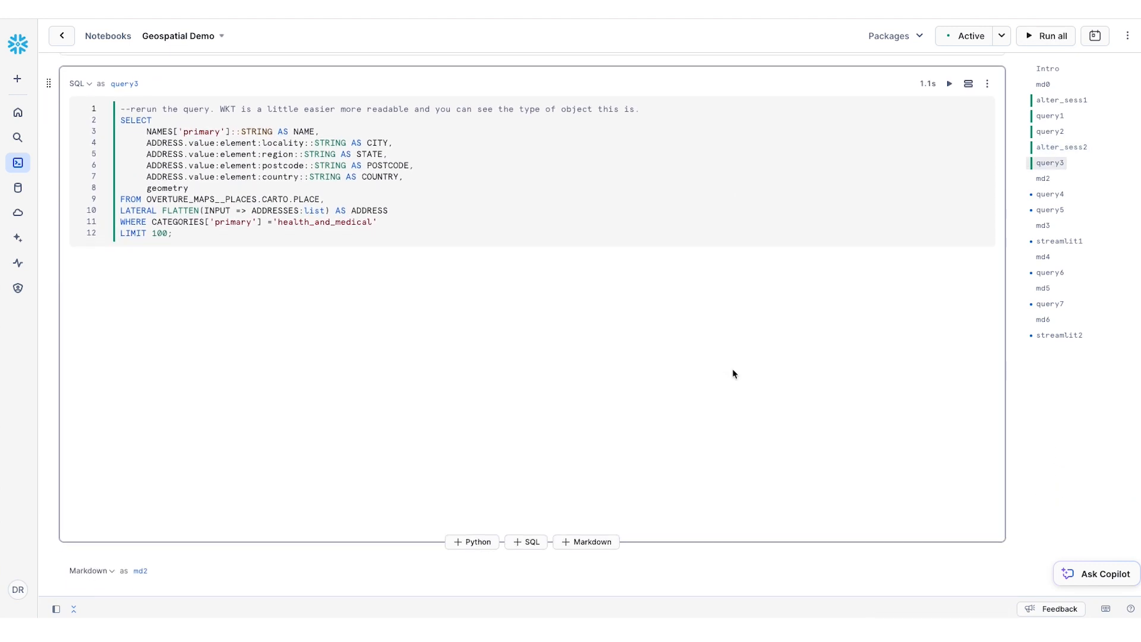
{"action": "left_click", "coordinate": [951, 83]}
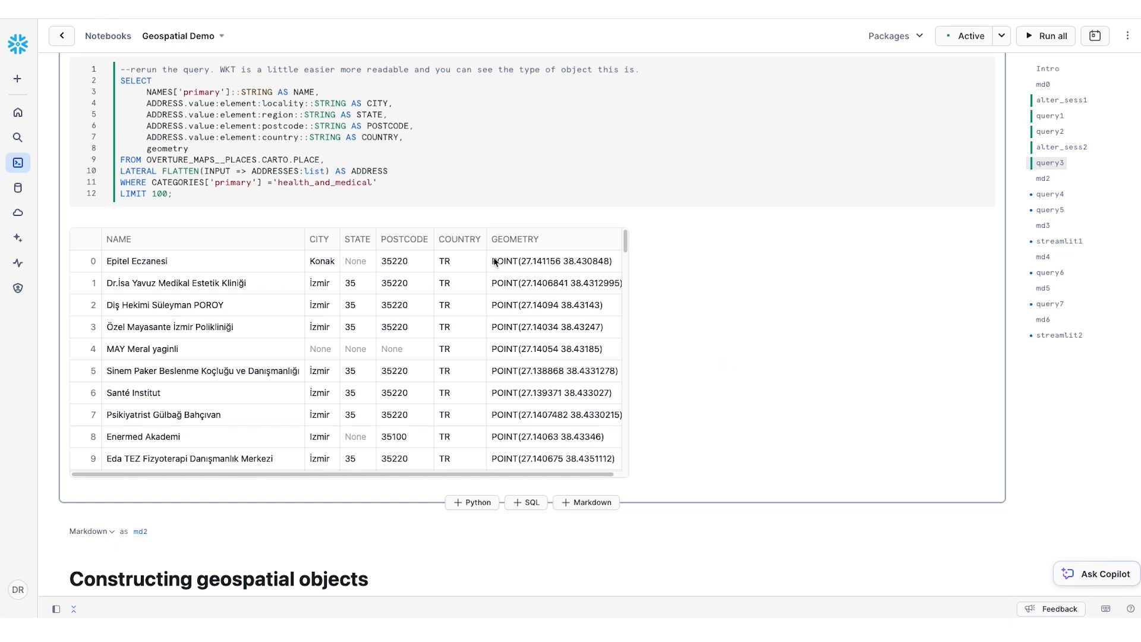
{"action": "mouse_move", "coordinate": [516, 271]}
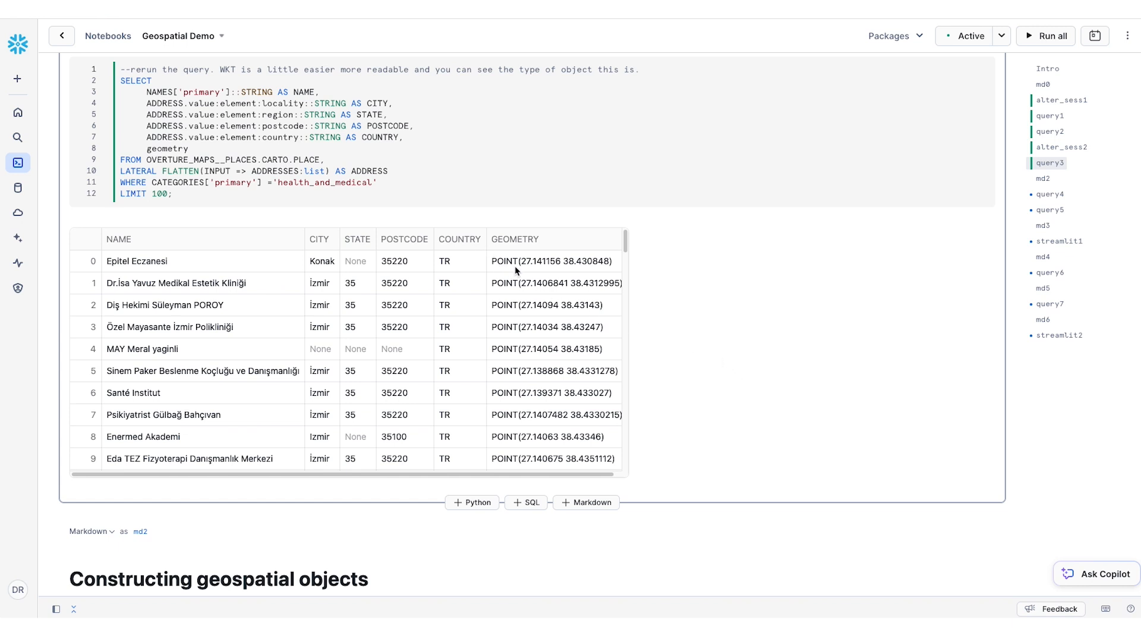
{"action": "mouse_move", "coordinate": [491, 263]}
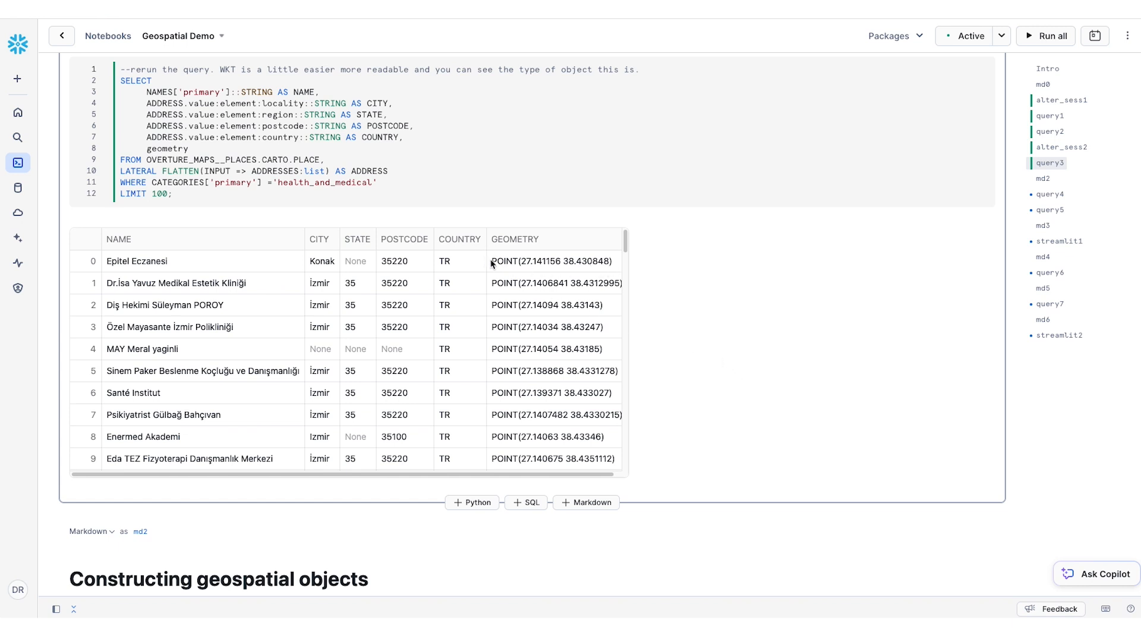
{"action": "mouse_move", "coordinate": [526, 269]}
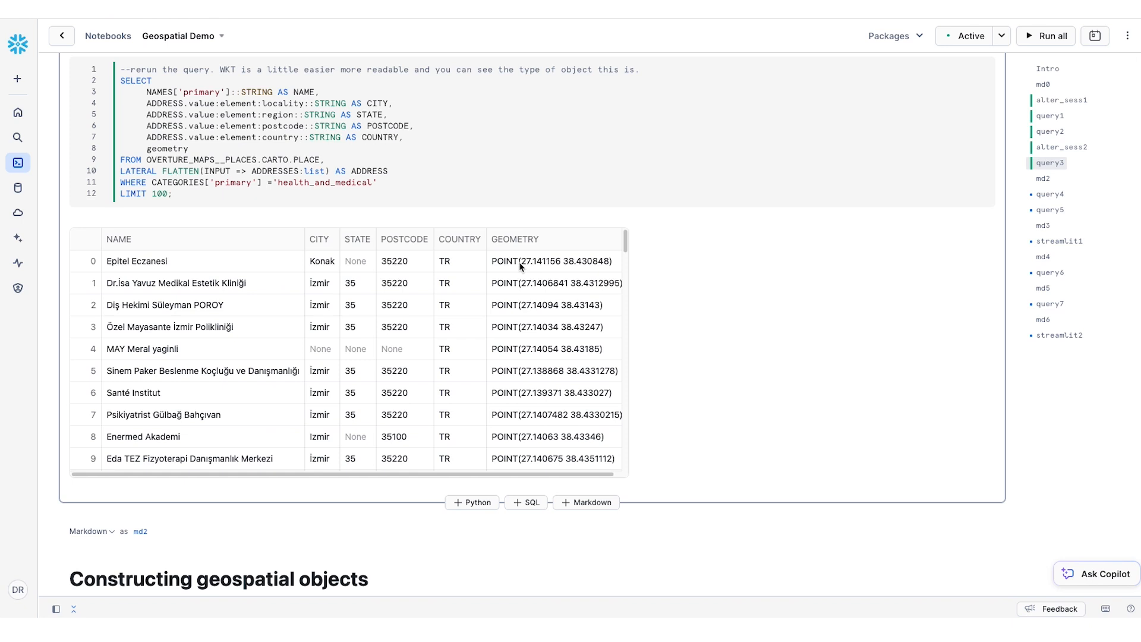
{"action": "mouse_move", "coordinate": [544, 304]}
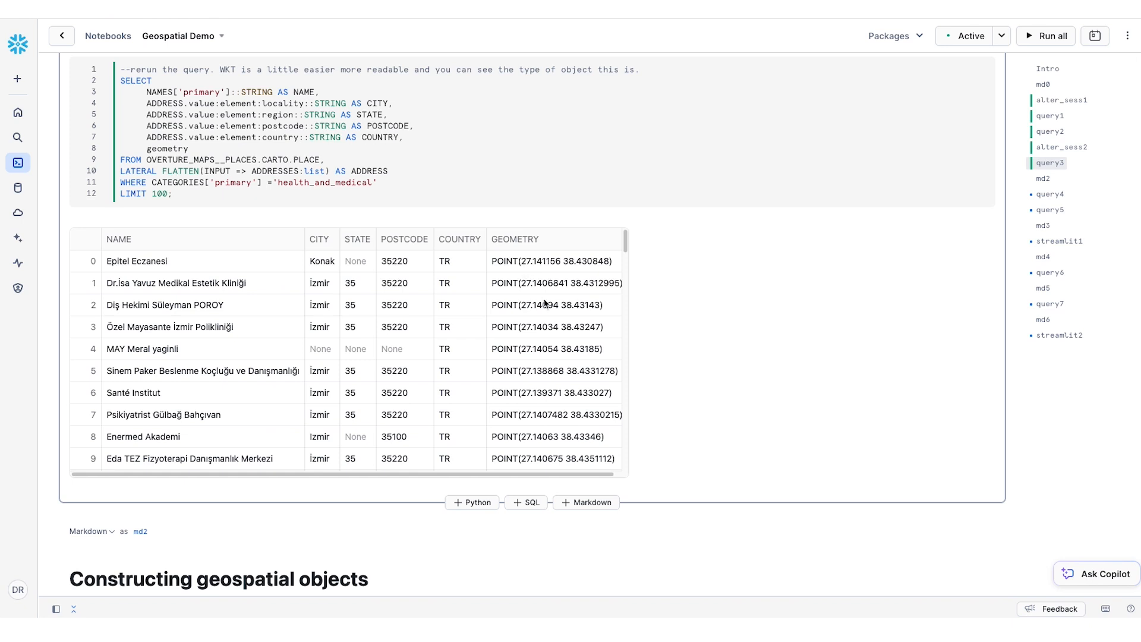
{"action": "scroll", "scroll_direction": "down", "scroll_amount": 3}
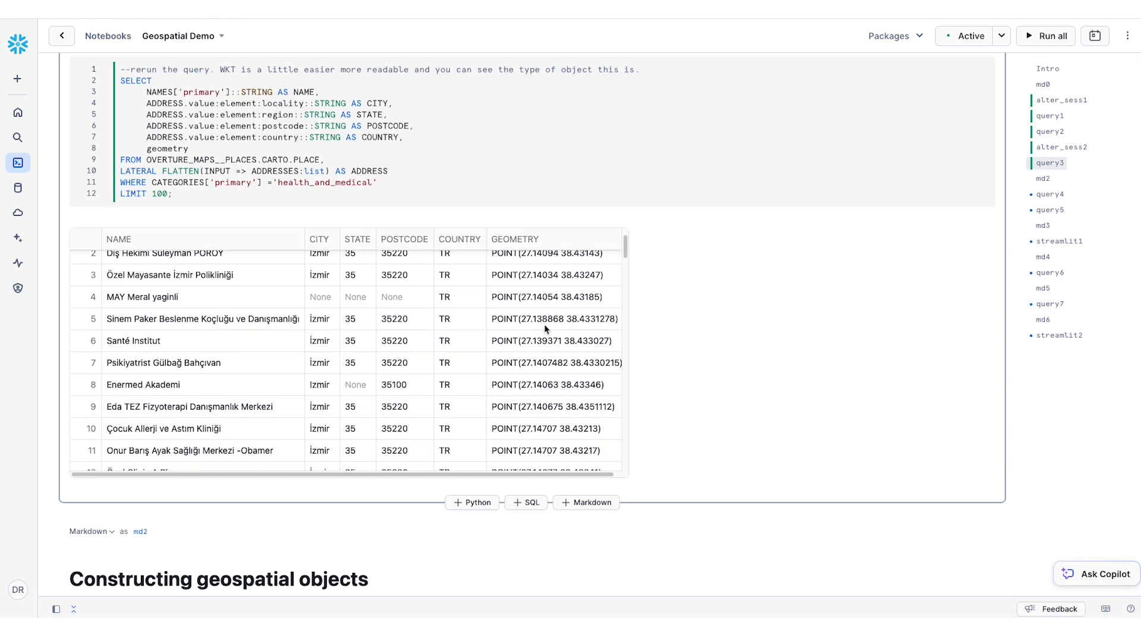
{"action": "scroll", "scroll_direction": "down", "scroll_amount": 3}
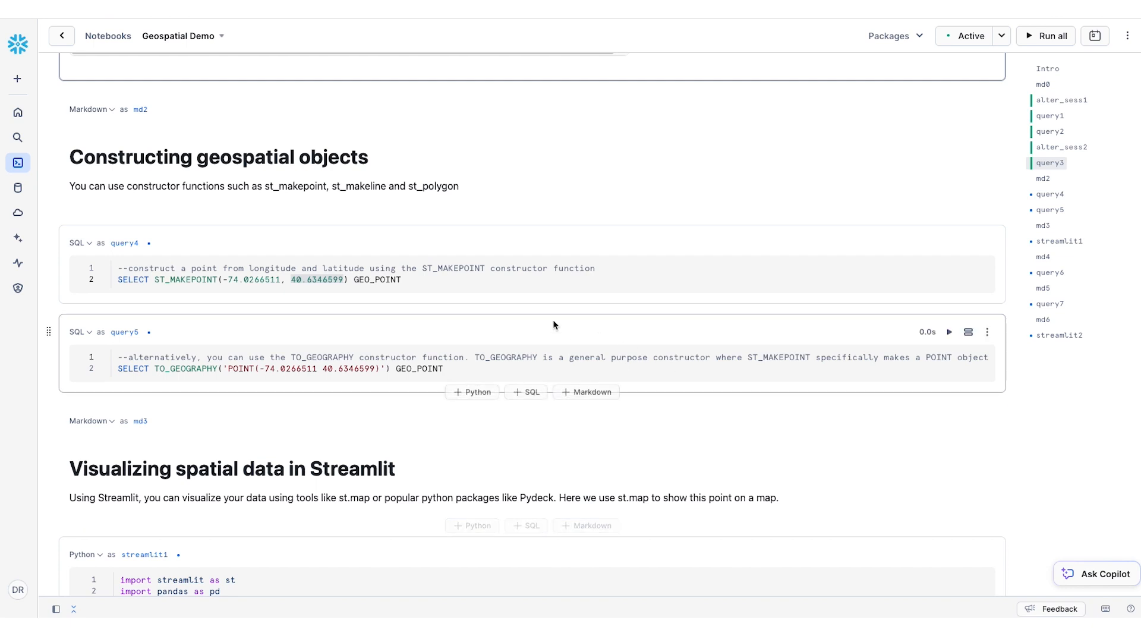
Run the ST_MAKEPOINT and TO_GEOGRAPHY queries, each returning POINT(-74.0266511 40.6346599)
{"action": "left_click", "coordinate": [129, 279]}
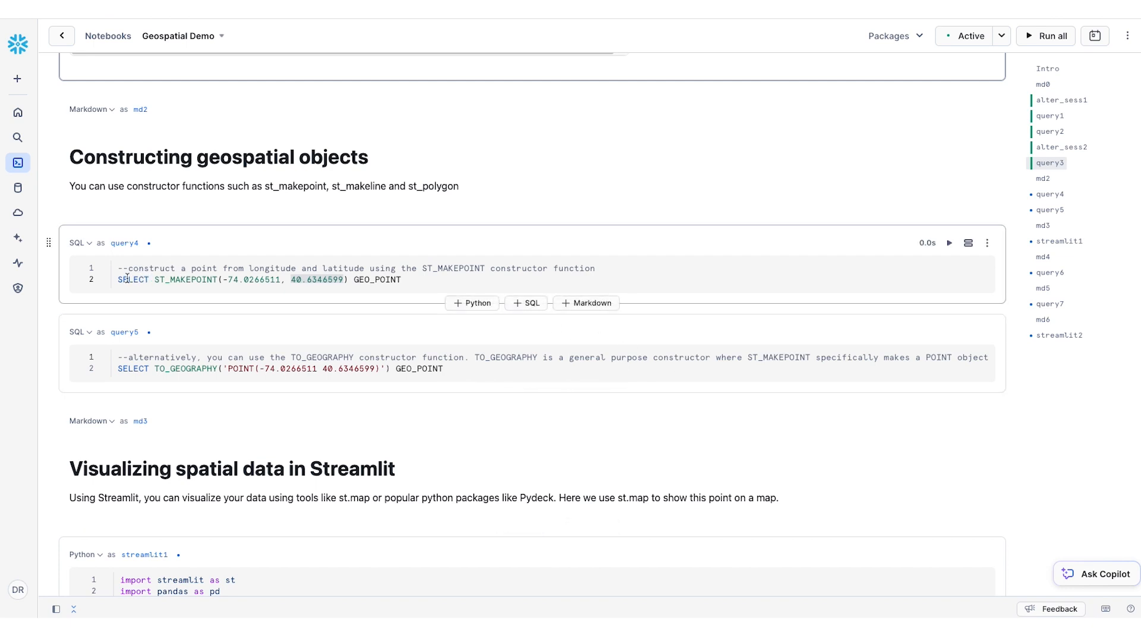
{"action": "mouse_move", "coordinate": [129, 280]}
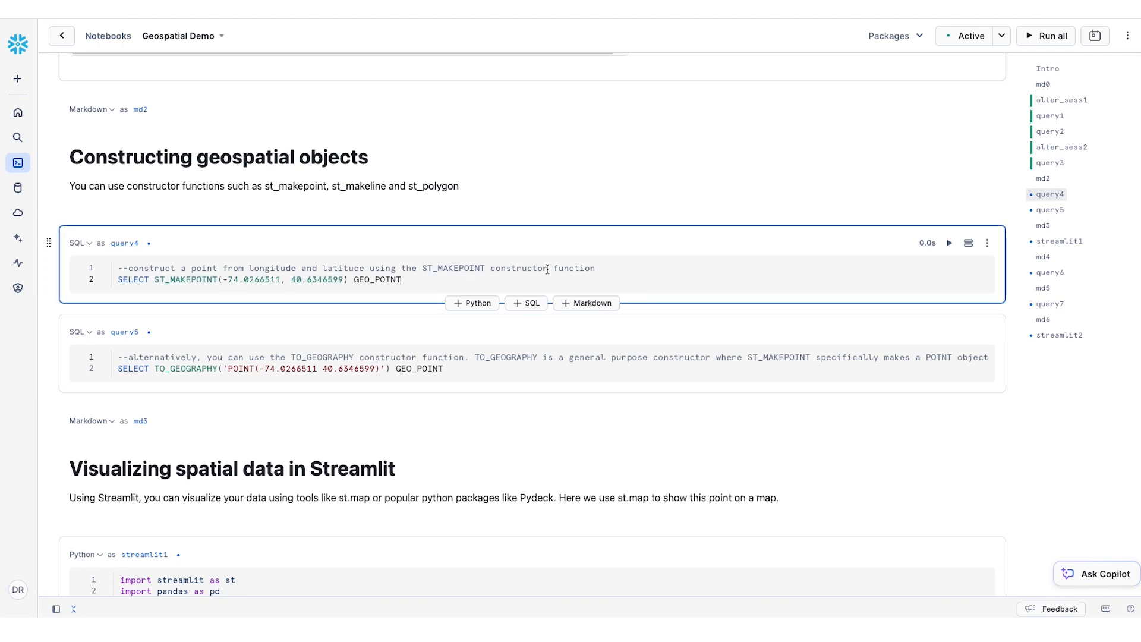
{"action": "mouse_move", "coordinate": [950, 243]}
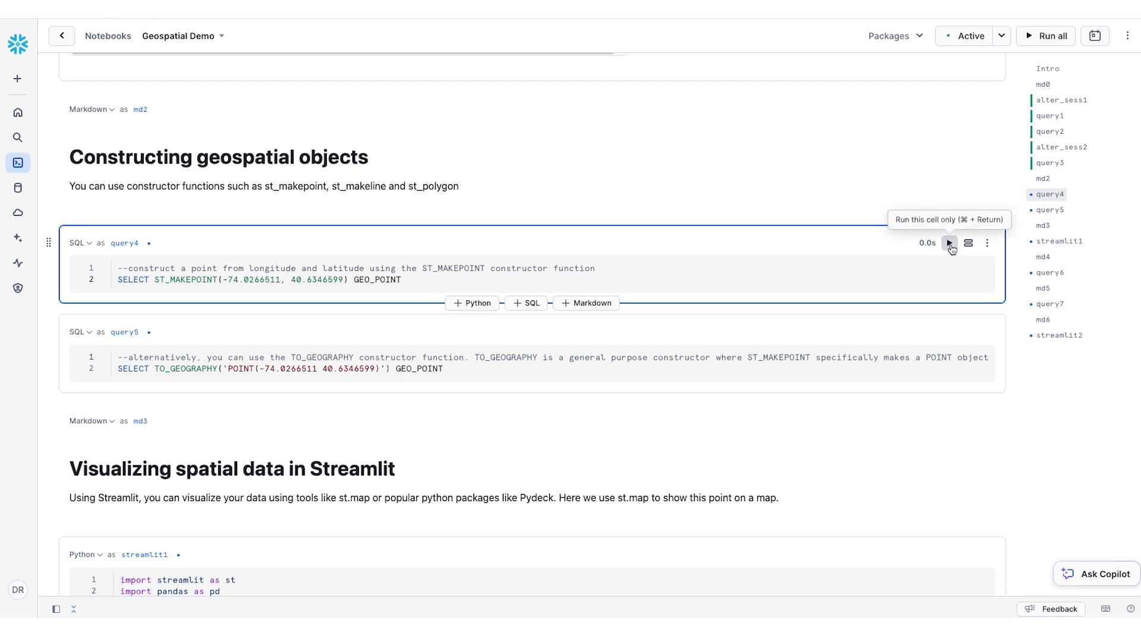
{"action": "left_click", "coordinate": [949, 243]}
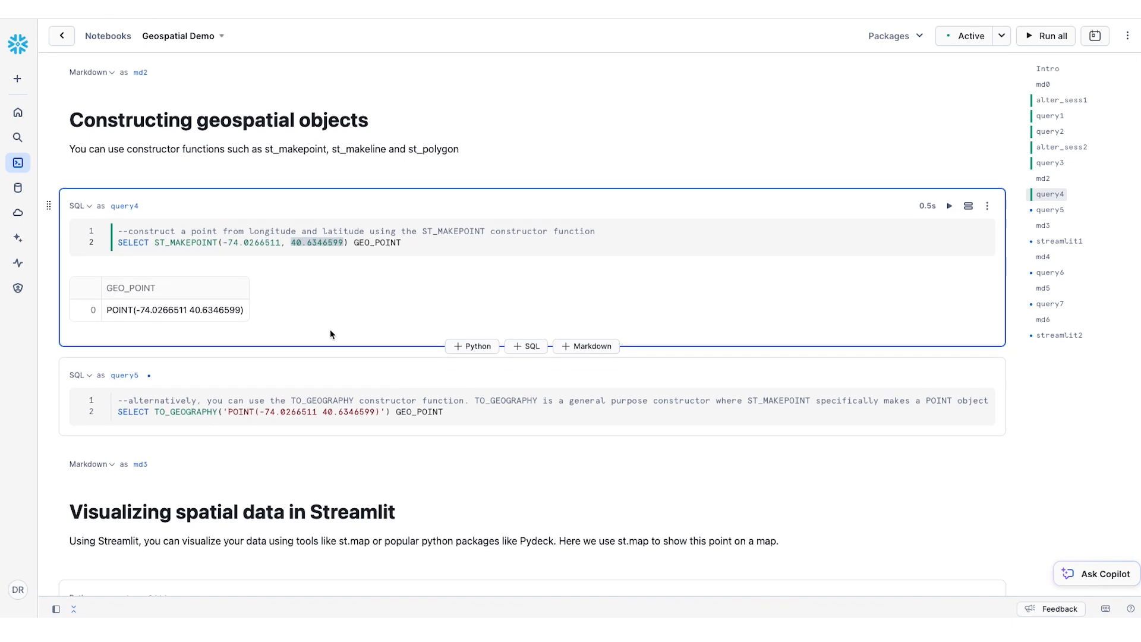
{"action": "scroll", "scroll_direction": "down", "scroll_amount": 3}
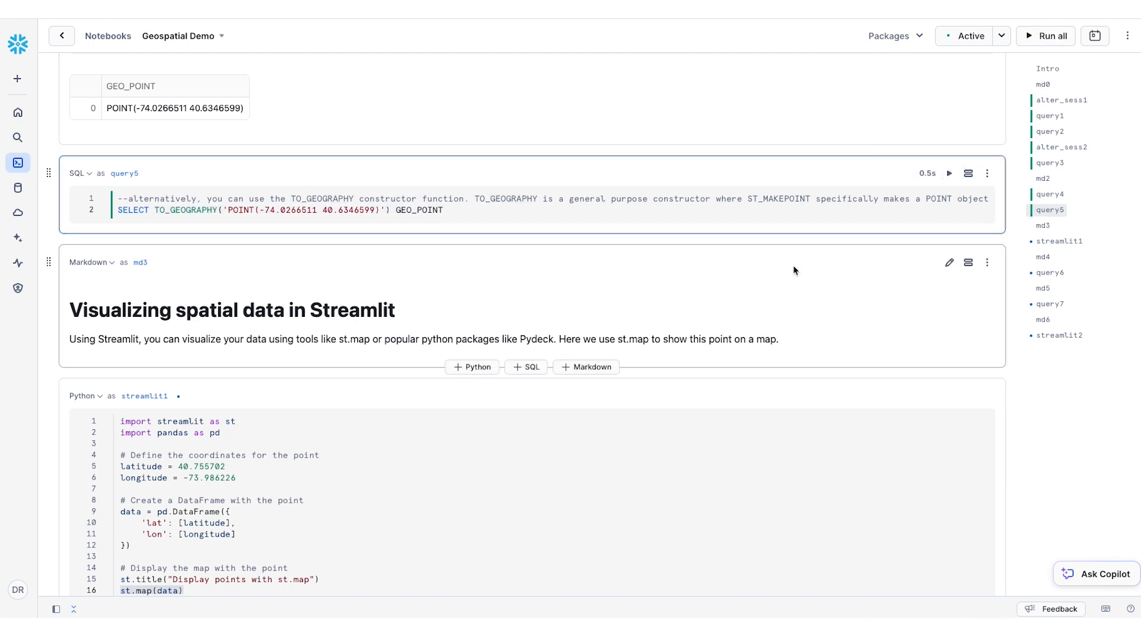
{"action": "left_click", "coordinate": [948, 174]}
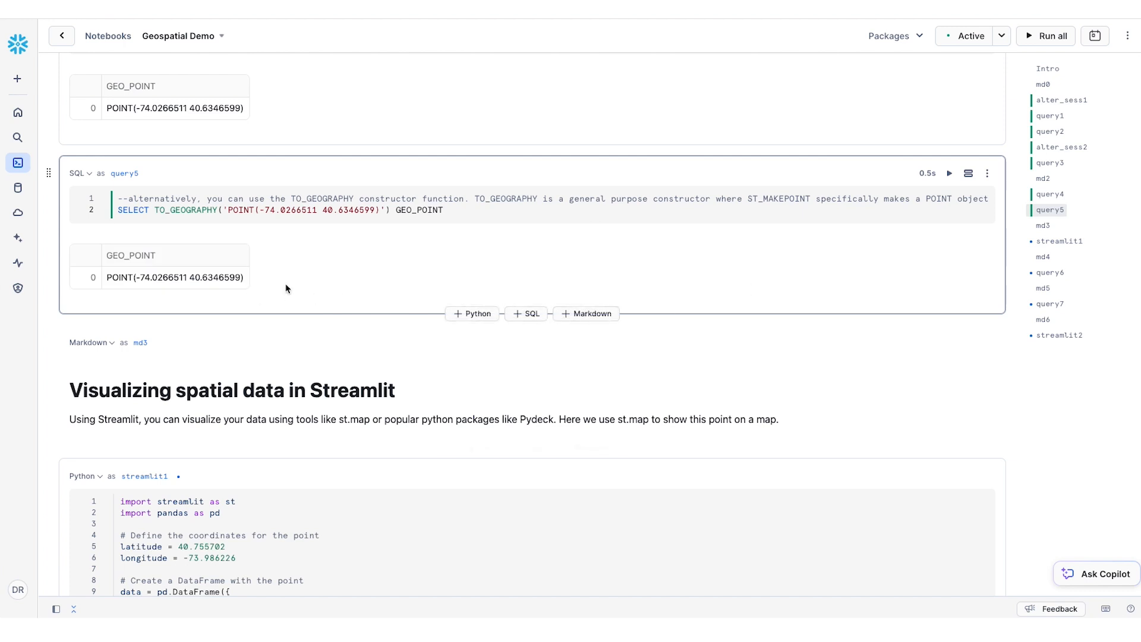
{"action": "mouse_move", "coordinate": [117, 272]}
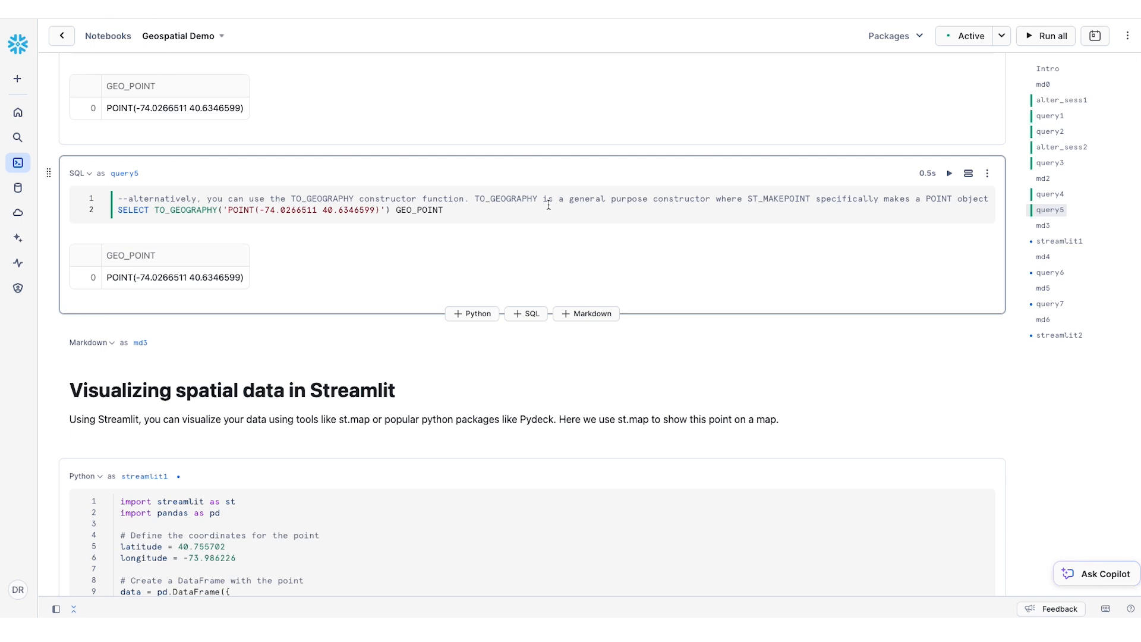
{"action": "mouse_move", "coordinate": [696, 206]}
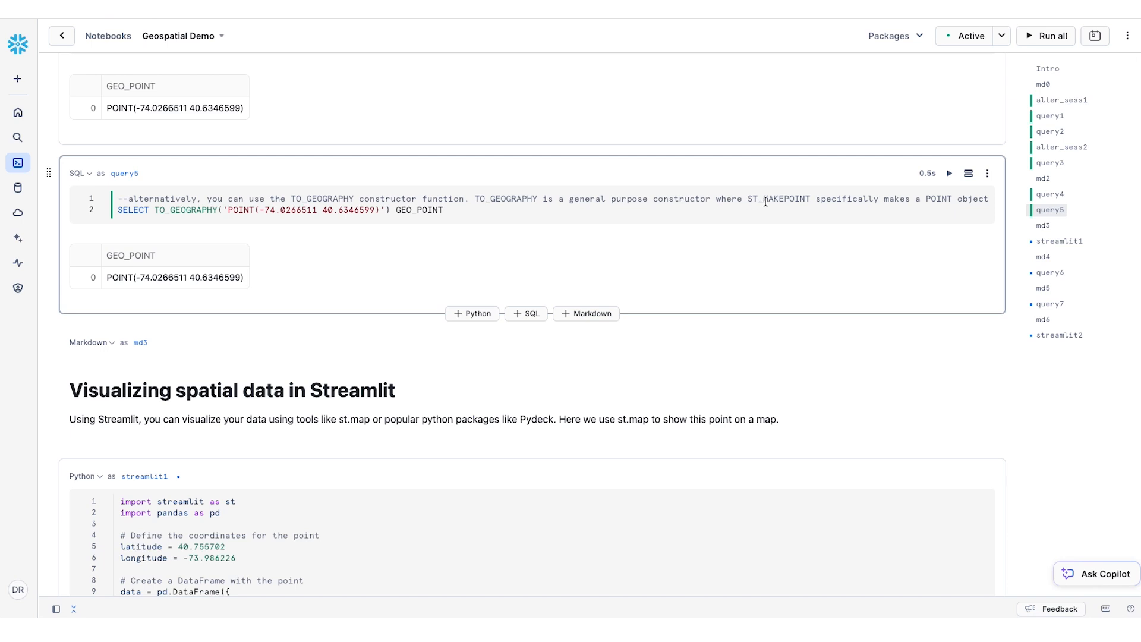
{"action": "mouse_move", "coordinate": [697, 337]}
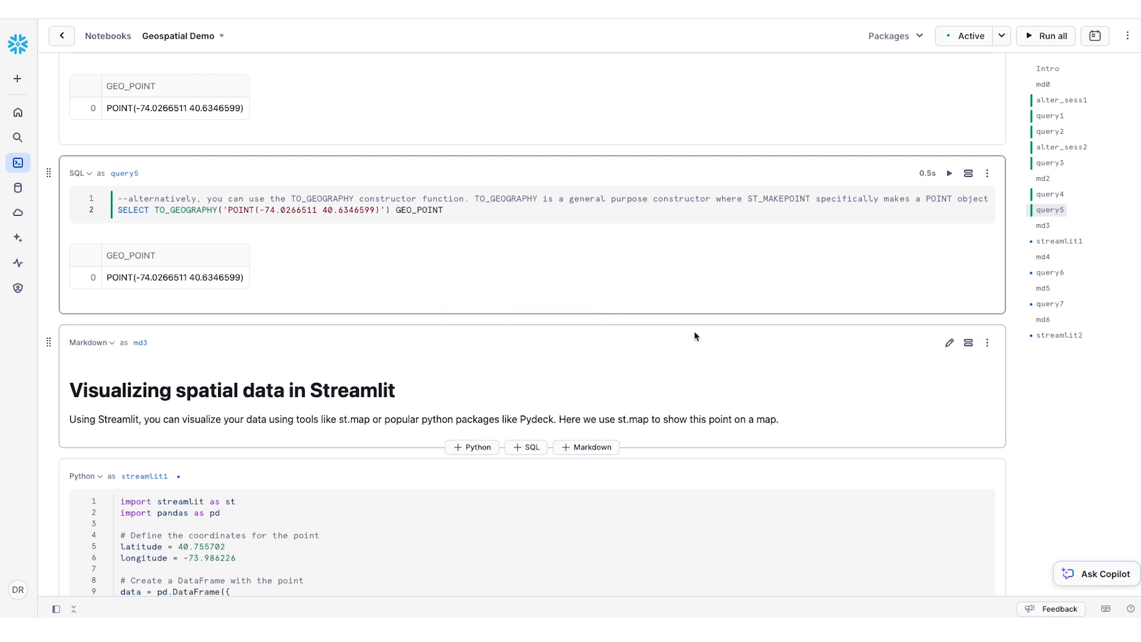
Review the st.map output of the point at 40.755702, -73.986226 and highlight the longitude value
{"action": "scroll", "scroll_direction": "down", "scroll_amount": 3}
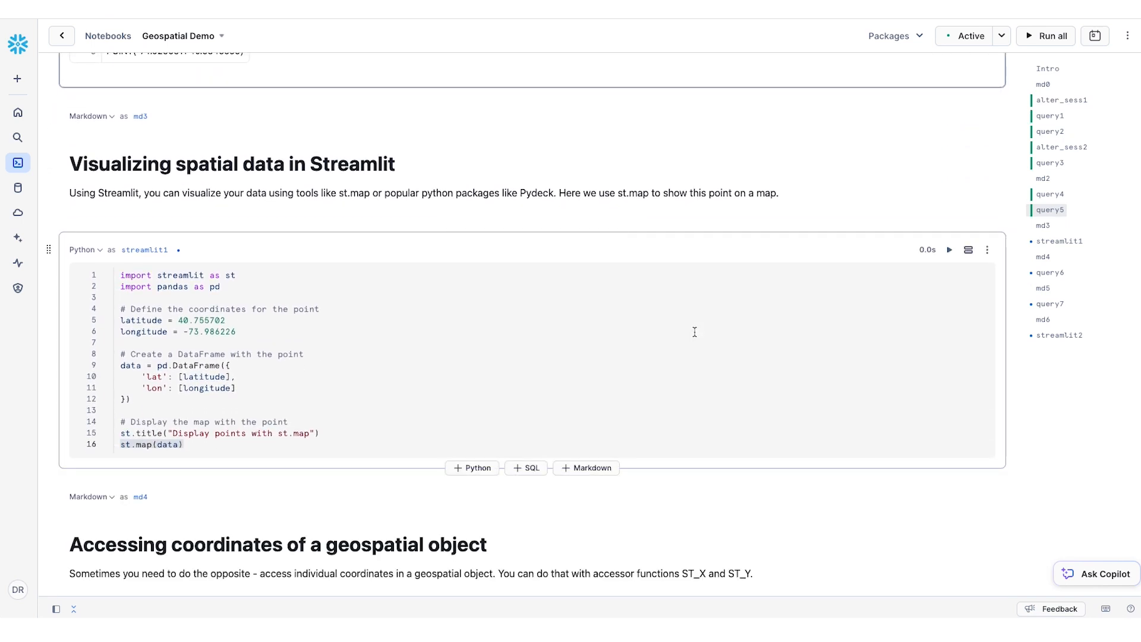
{"action": "mouse_move", "coordinate": [460, 316]}
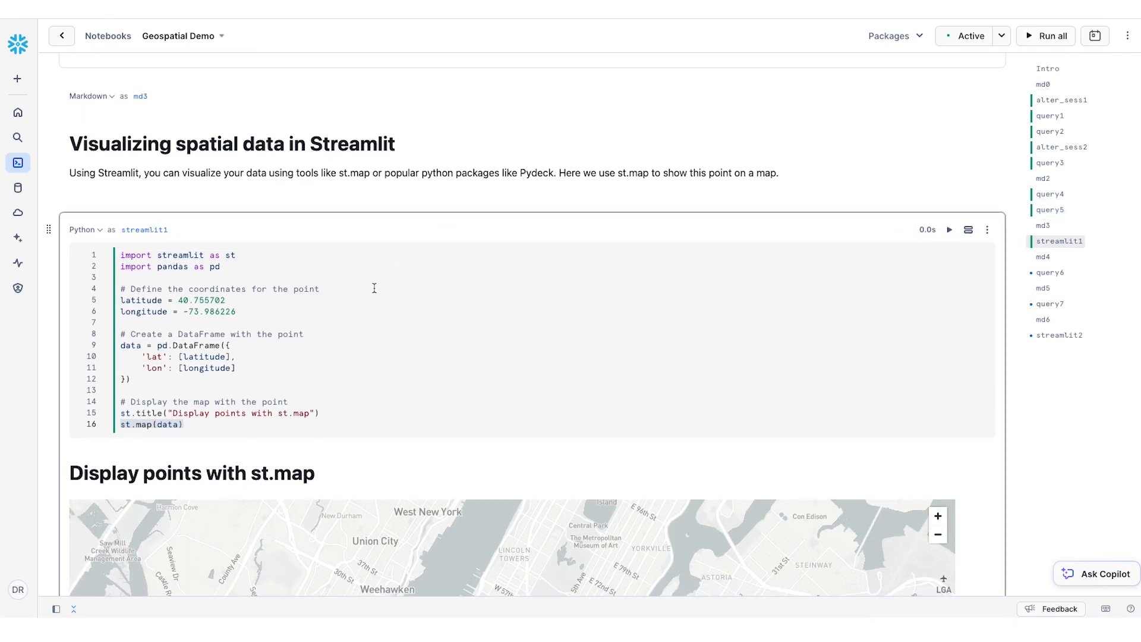
{"action": "scroll", "scroll_direction": "down", "scroll_amount": 3}
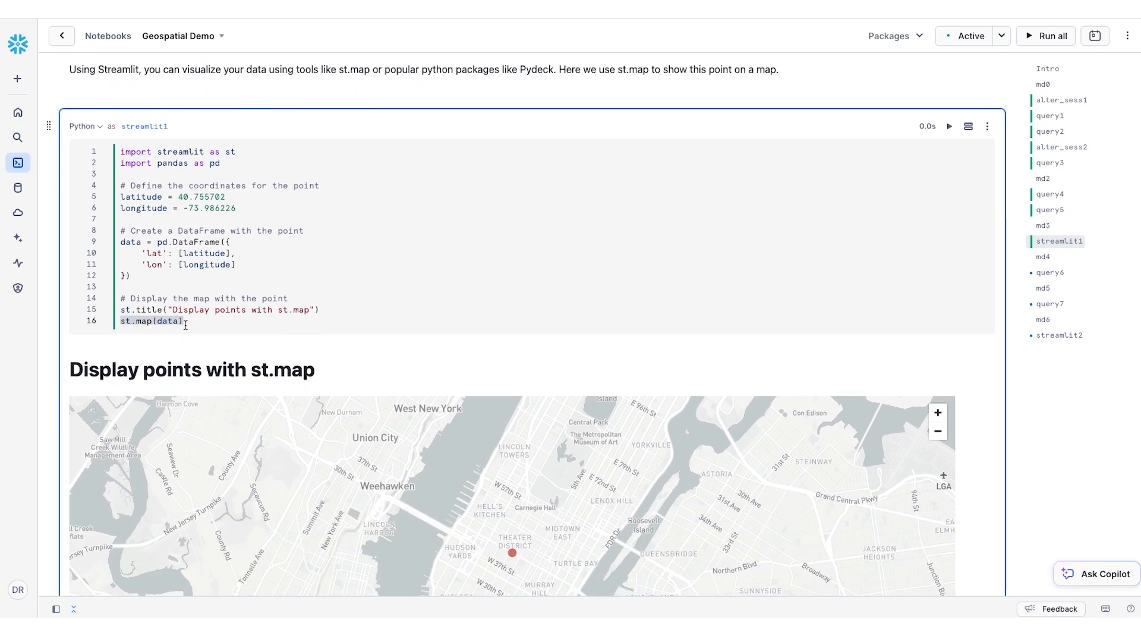
{"action": "scroll", "scroll_direction": "down", "scroll_amount": 3}
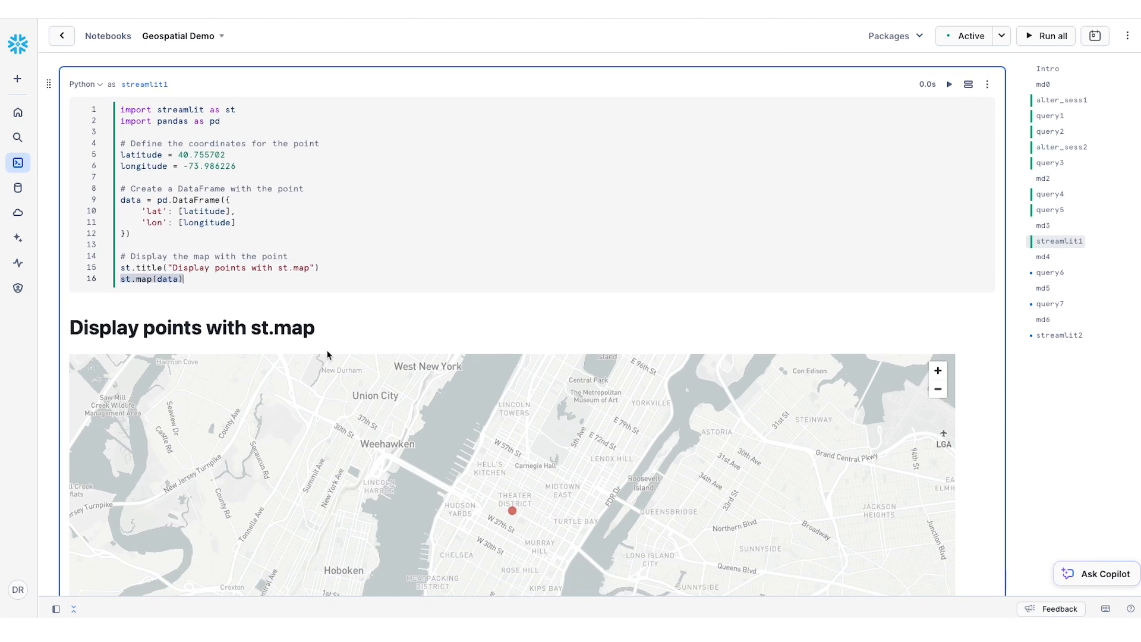
{"action": "scroll", "scroll_direction": "down", "scroll_amount": 3}
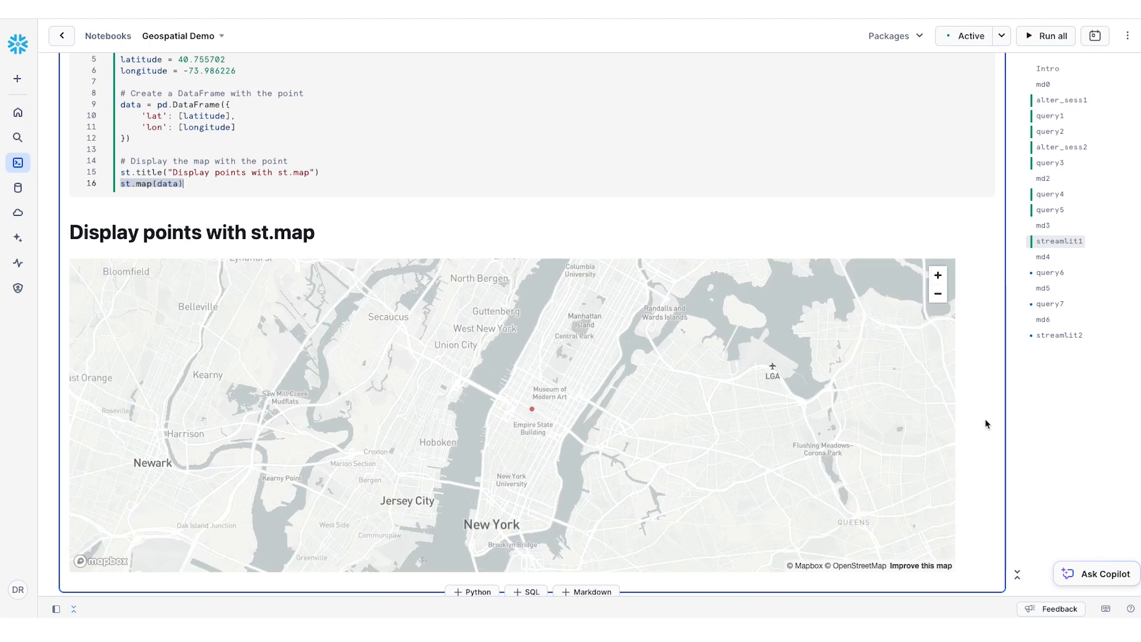
{"action": "scroll", "scroll_direction": "up", "scroll_amount": 3}
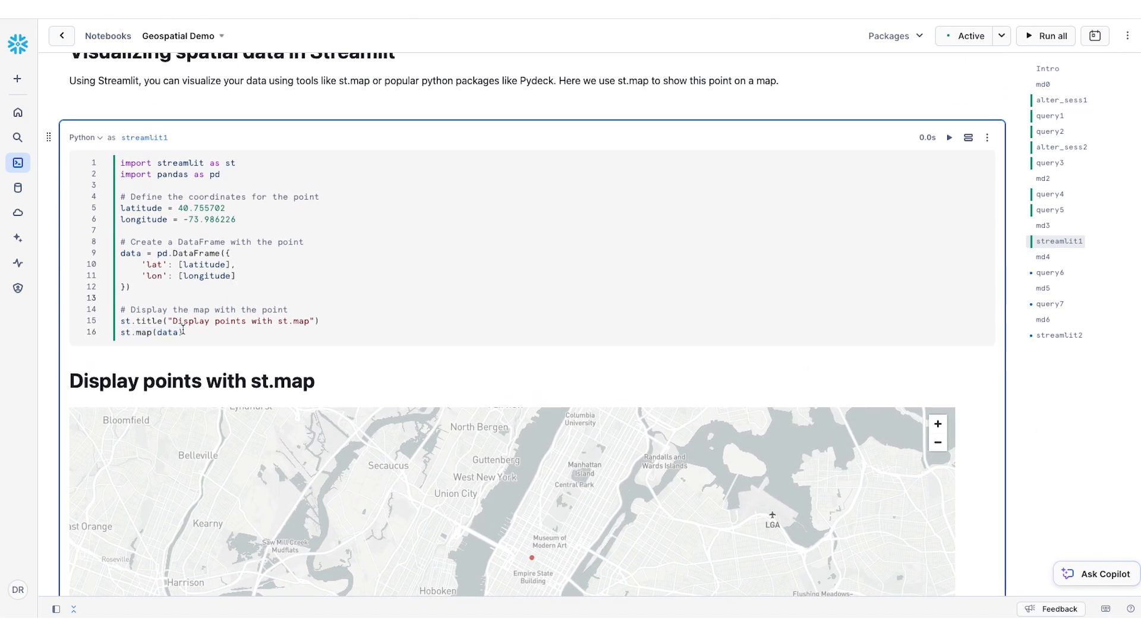
{"action": "double_click", "coordinate": [200, 207]}
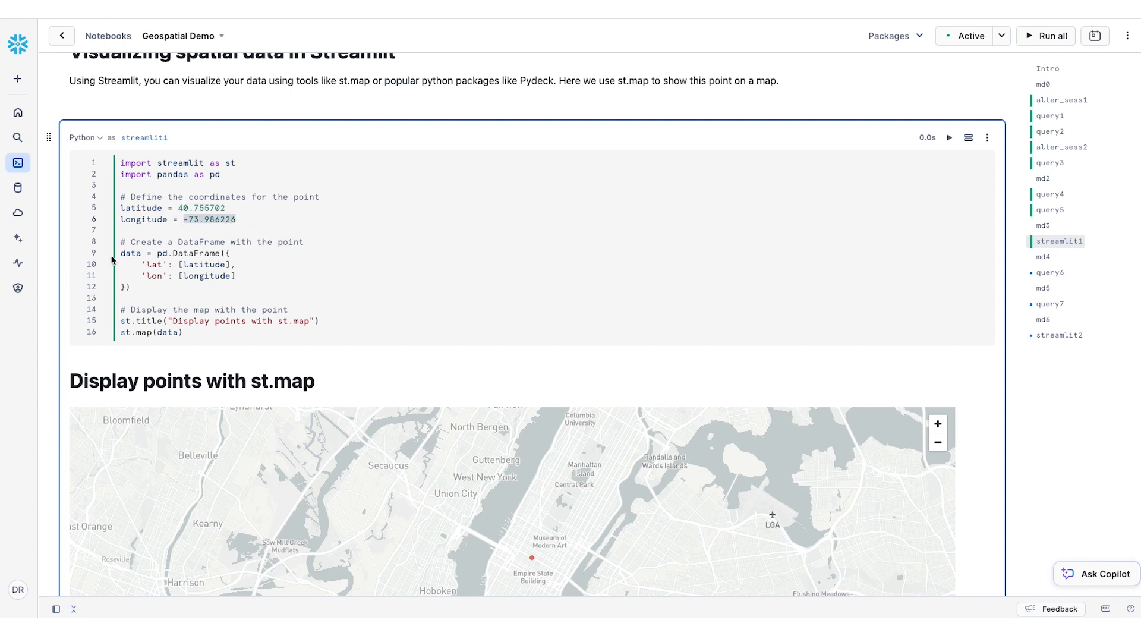
{"action": "mouse_move", "coordinate": [134, 253]}
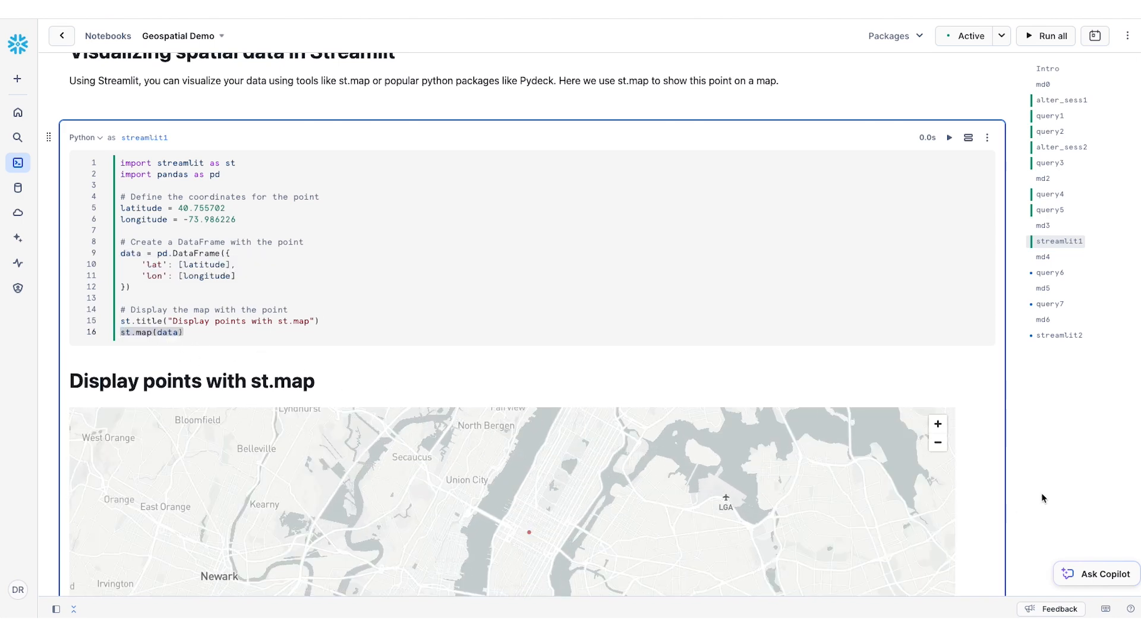
Run query6 with ST_X and ST_Y to list facility NAME, LONGITUDE and LATITUDE
{"action": "scroll", "scroll_direction": "down", "scroll_amount": 3}
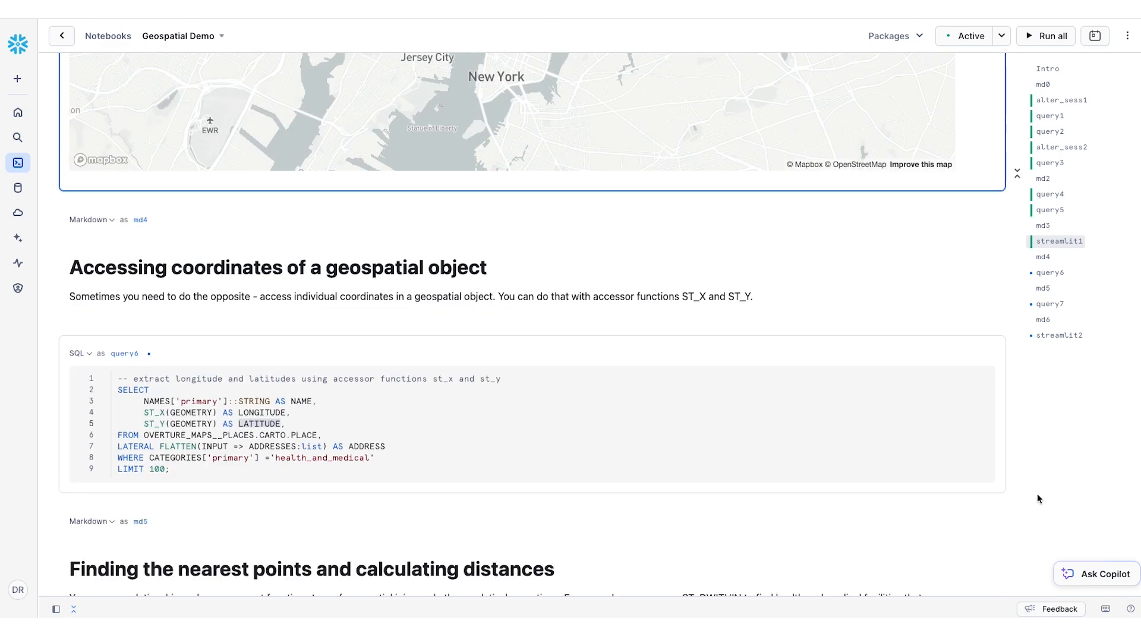
{"action": "scroll", "scroll_direction": "down", "scroll_amount": 3}
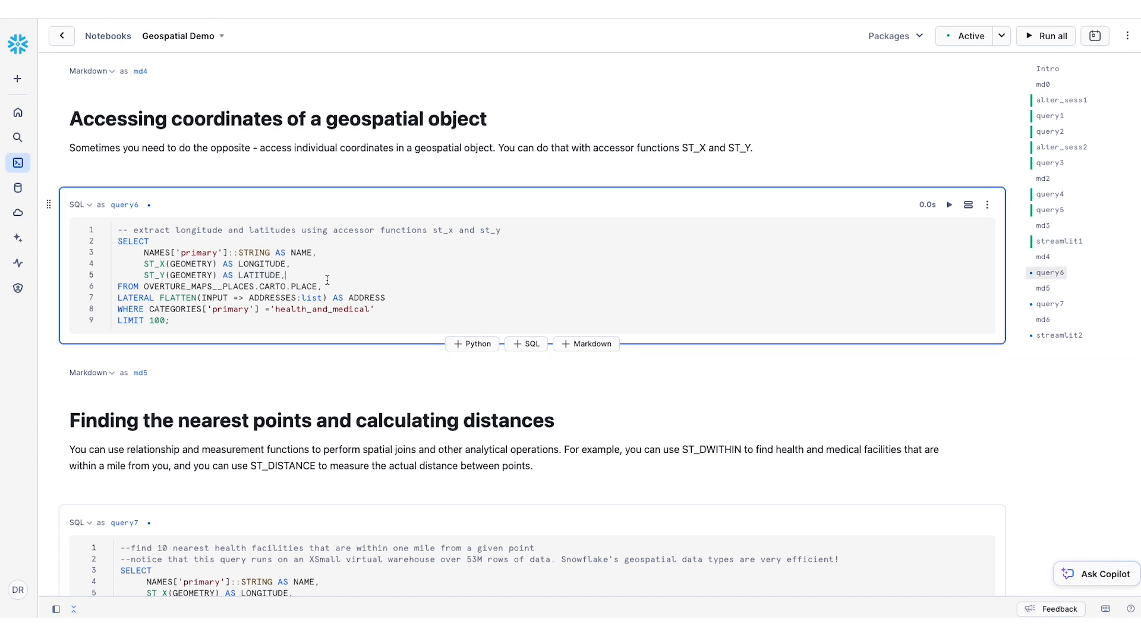
{"action": "mouse_move", "coordinate": [330, 283]}
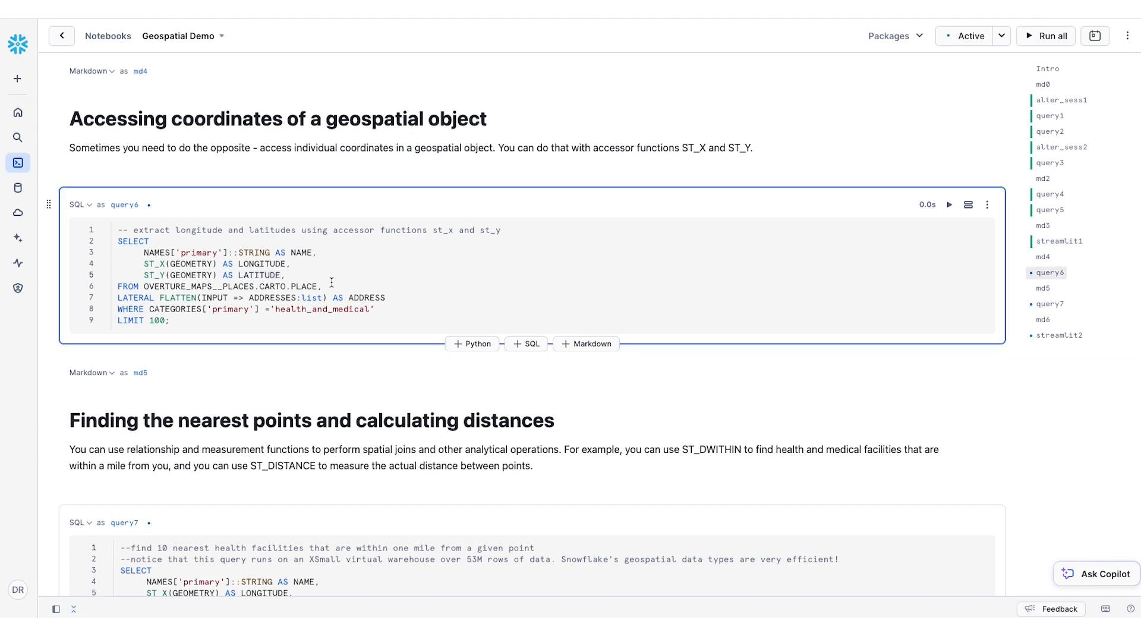
{"action": "mouse_move", "coordinate": [160, 276]}
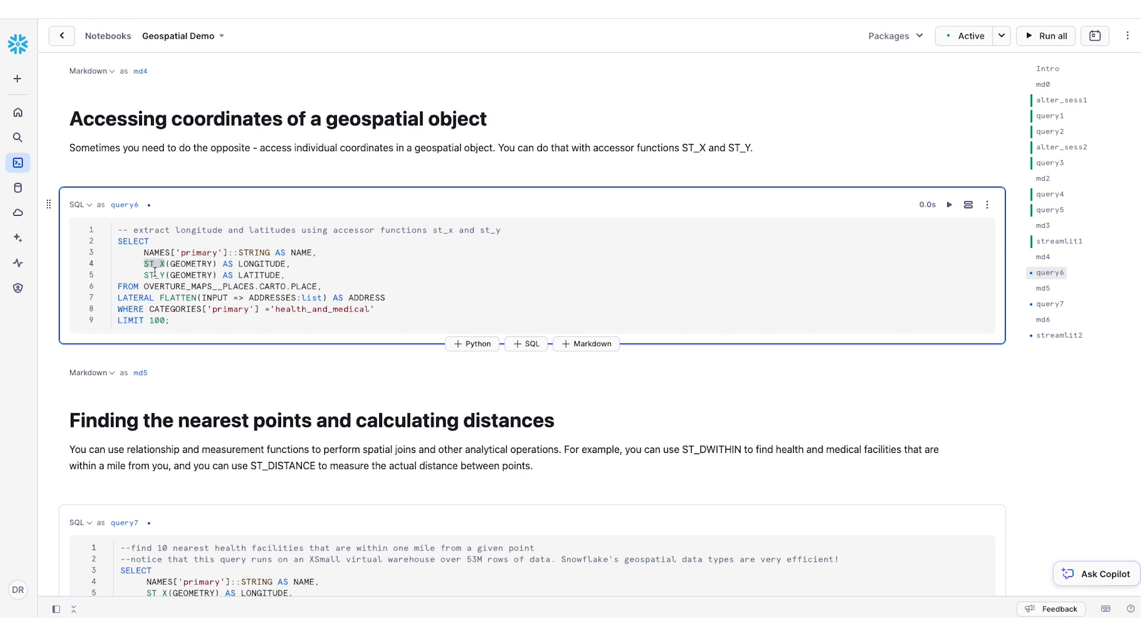
{"action": "left_click", "coordinate": [293, 276]}
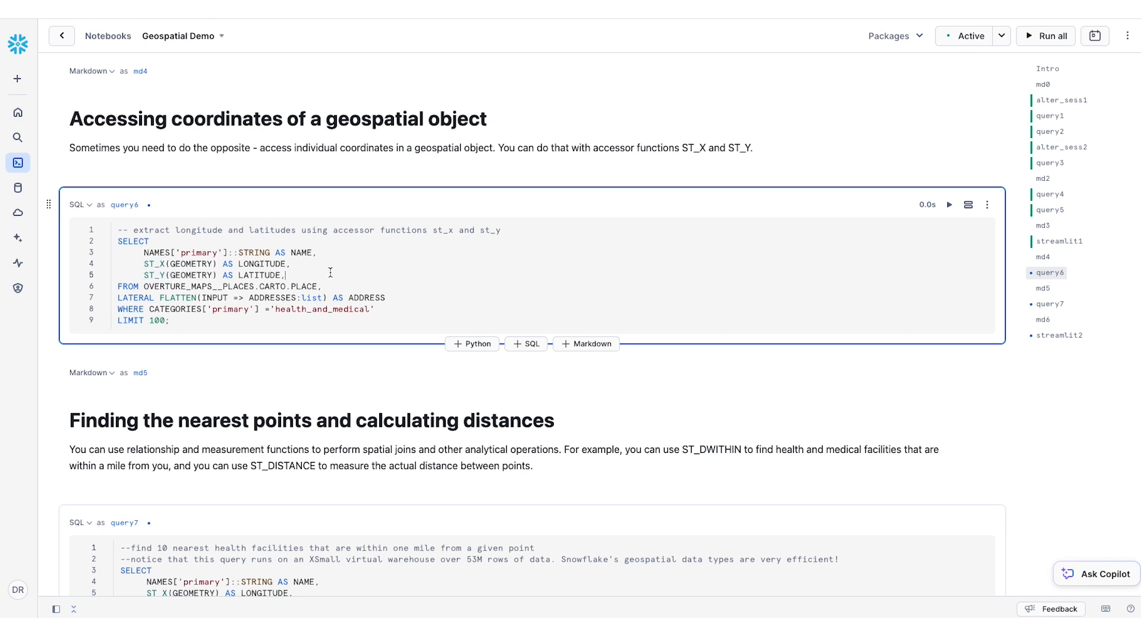
{"action": "left_click", "coordinate": [948, 205]}
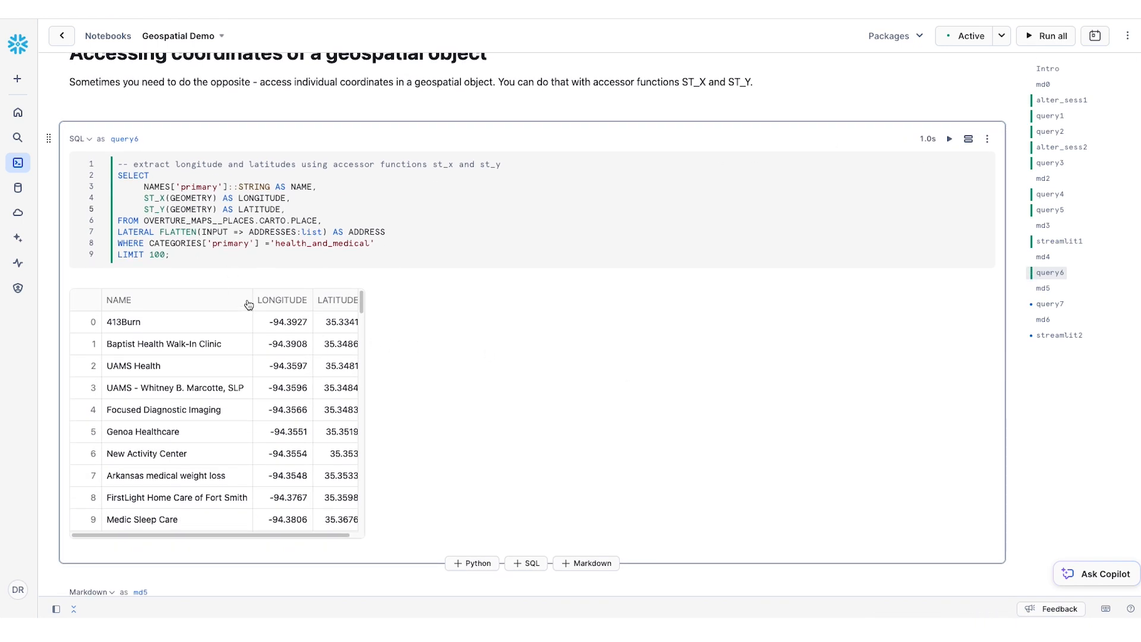
{"action": "mouse_move", "coordinate": [330, 307]}
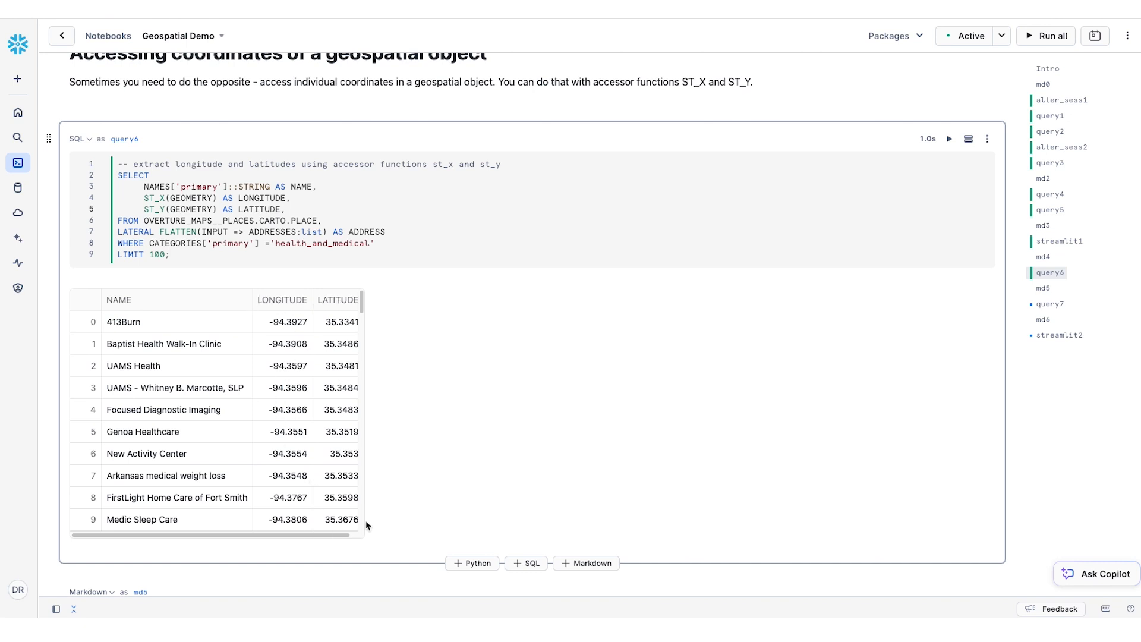
Run query7 with ST_DISTANCE, listing 10 nearest facilities from Antidote Health at 56.09 m to Spok at 418.5 m
{"action": "scroll", "scroll_direction": "down", "scroll_amount": 3}
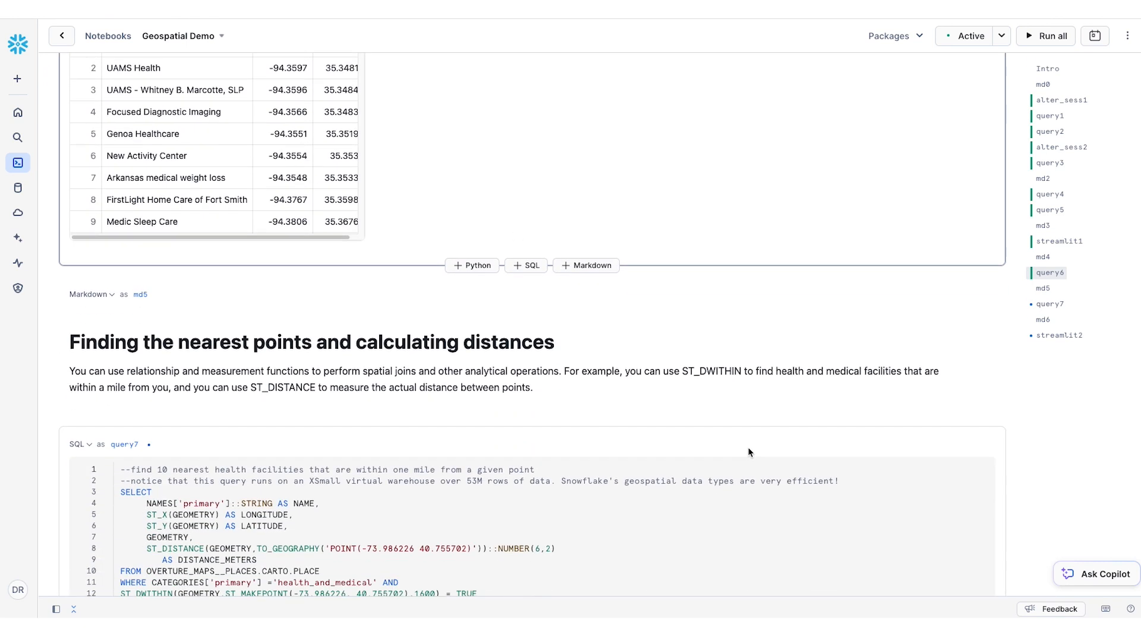
{"action": "scroll", "scroll_direction": "down", "scroll_amount": 3}
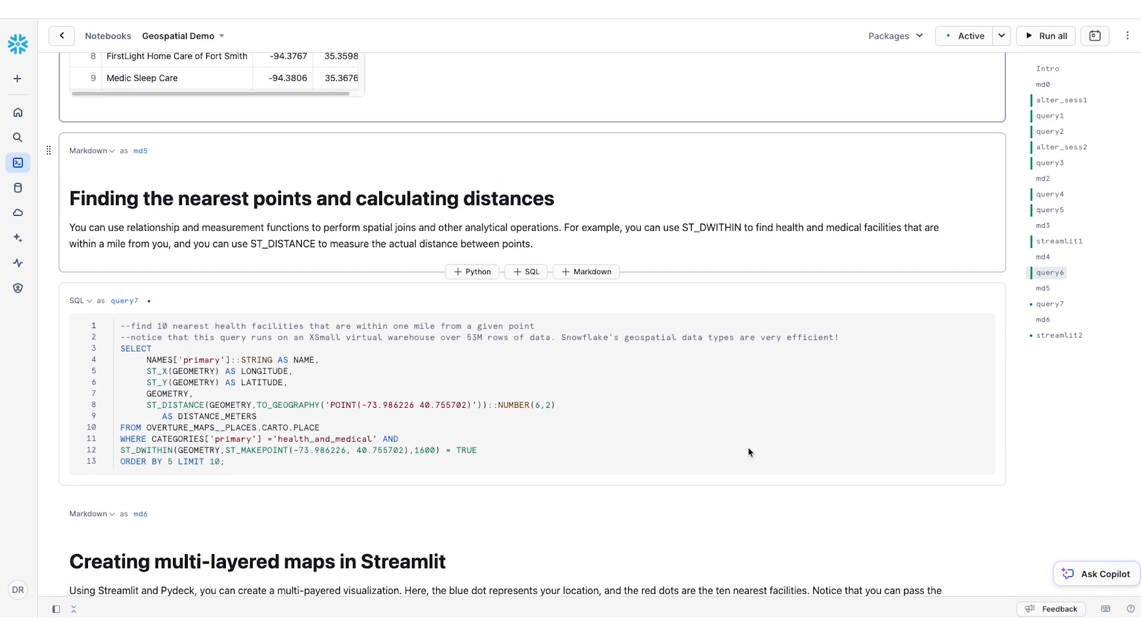
{"action": "scroll", "scroll_direction": "down", "scroll_amount": 3}
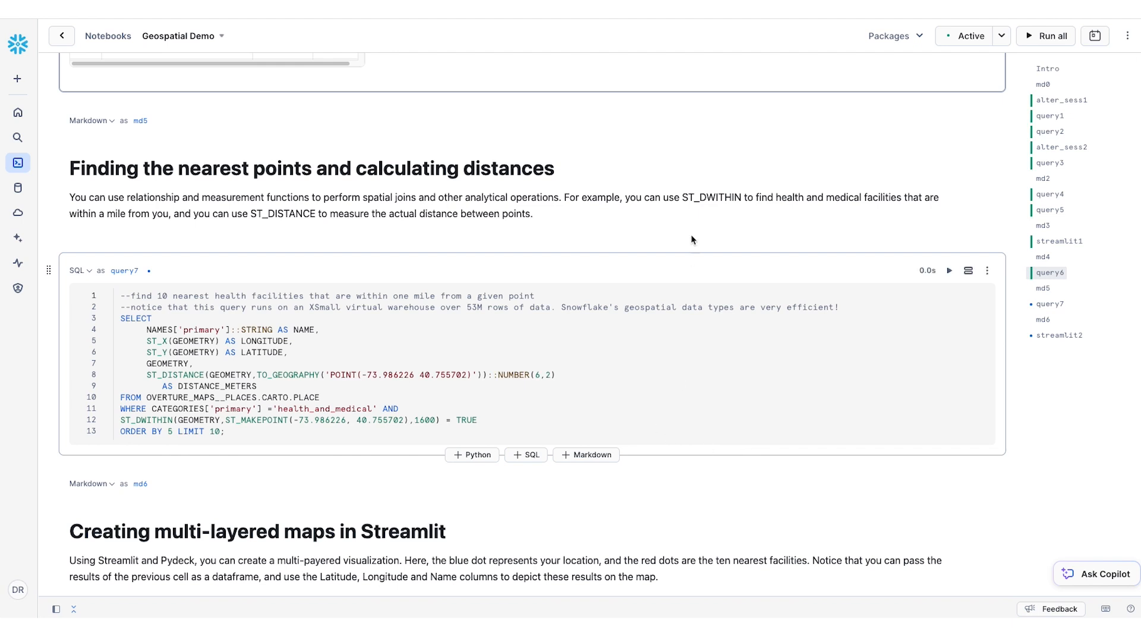
{"action": "double_click", "coordinate": [711, 197]}
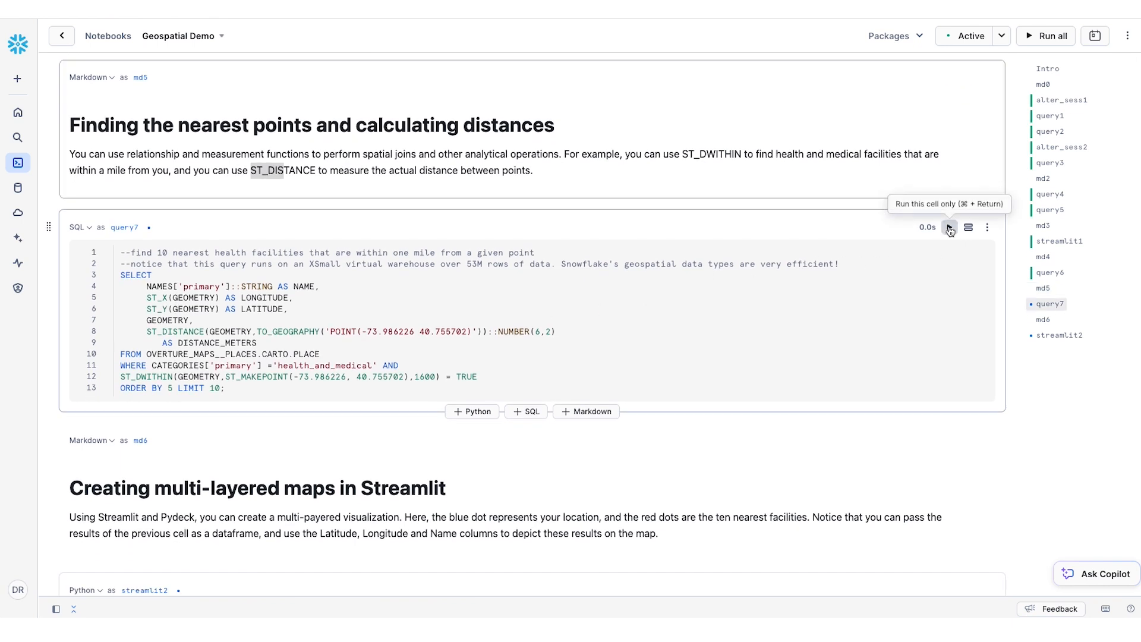
{"action": "left_click", "coordinate": [948, 227]}
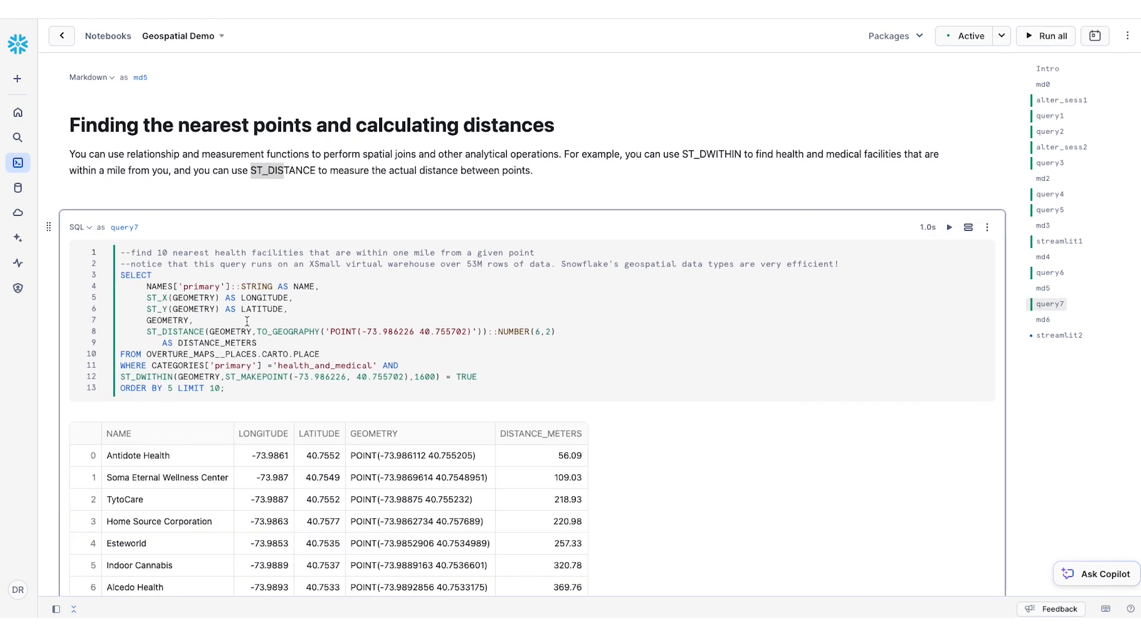
{"action": "scroll", "scroll_direction": "down", "scroll_amount": 3}
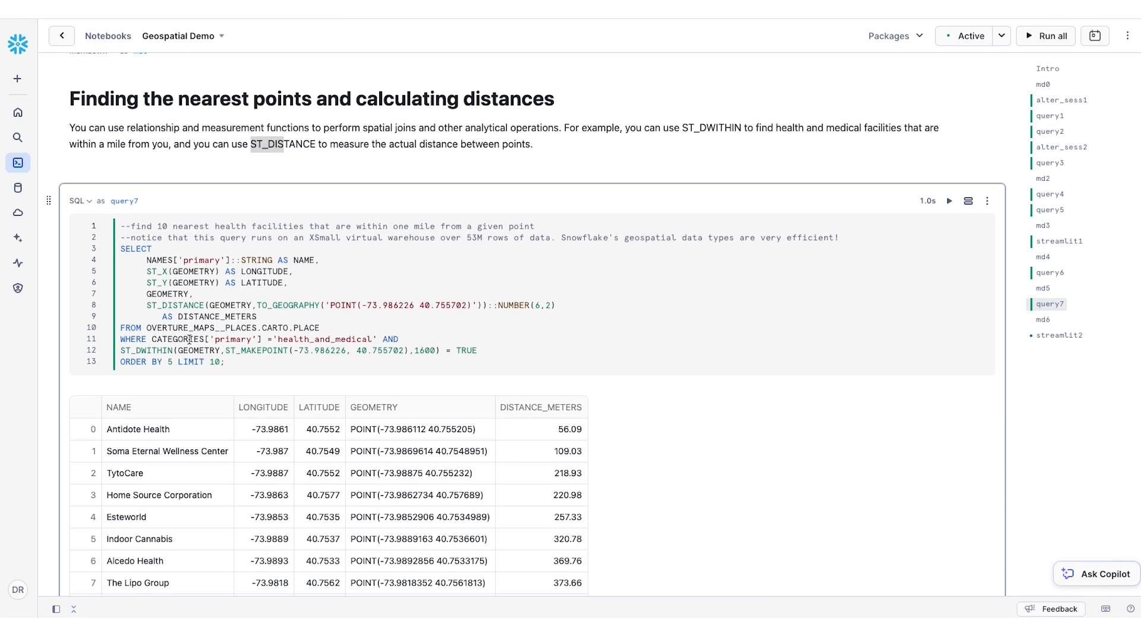
{"action": "mouse_move", "coordinate": [147, 328]}
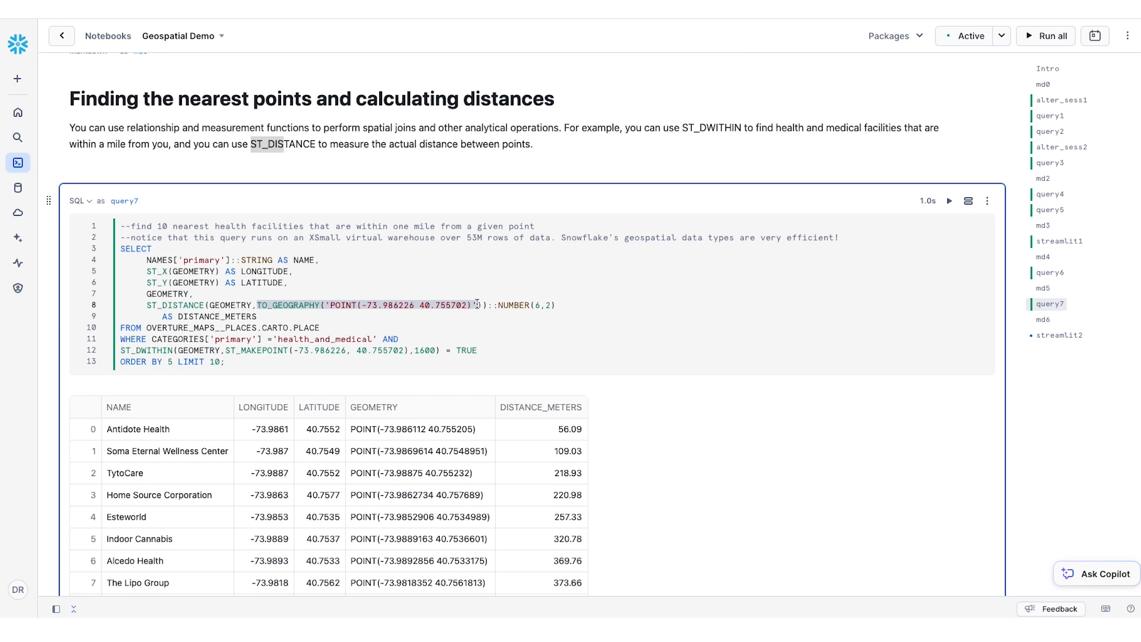
{"action": "scroll", "scroll_direction": "down", "scroll_amount": 3}
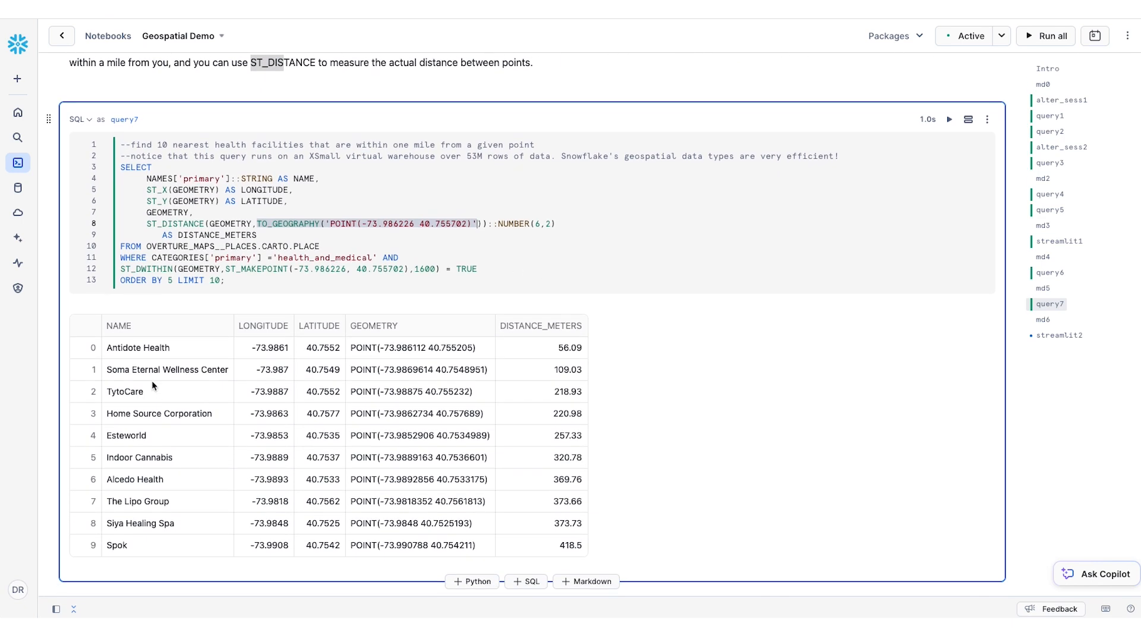
{"action": "mouse_move", "coordinate": [211, 304]}
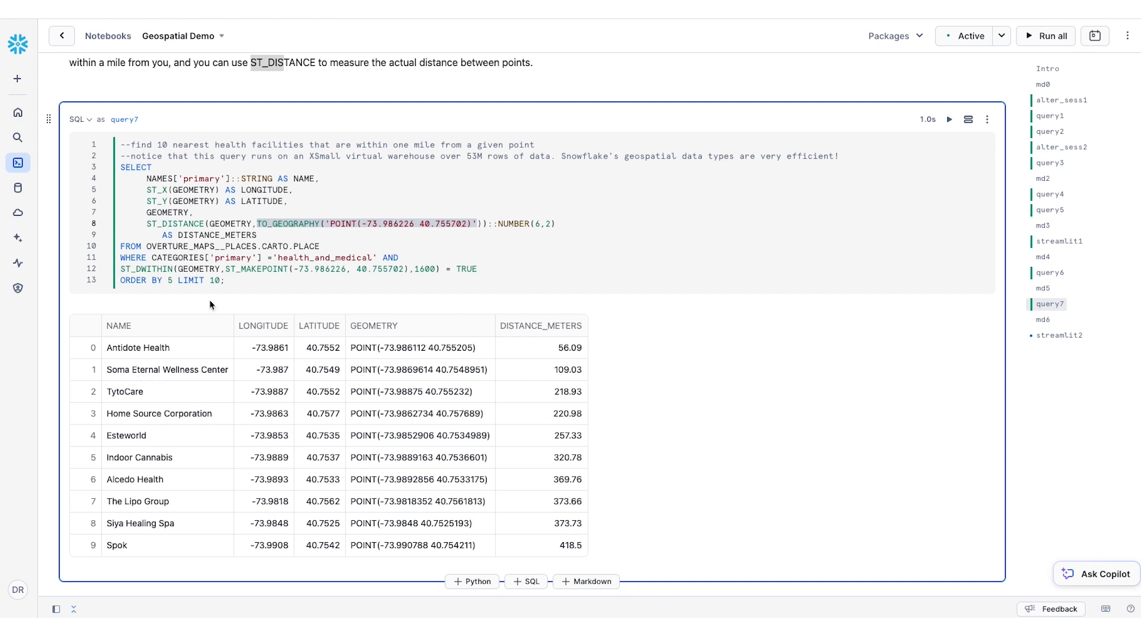
{"action": "mouse_move", "coordinate": [287, 342]}
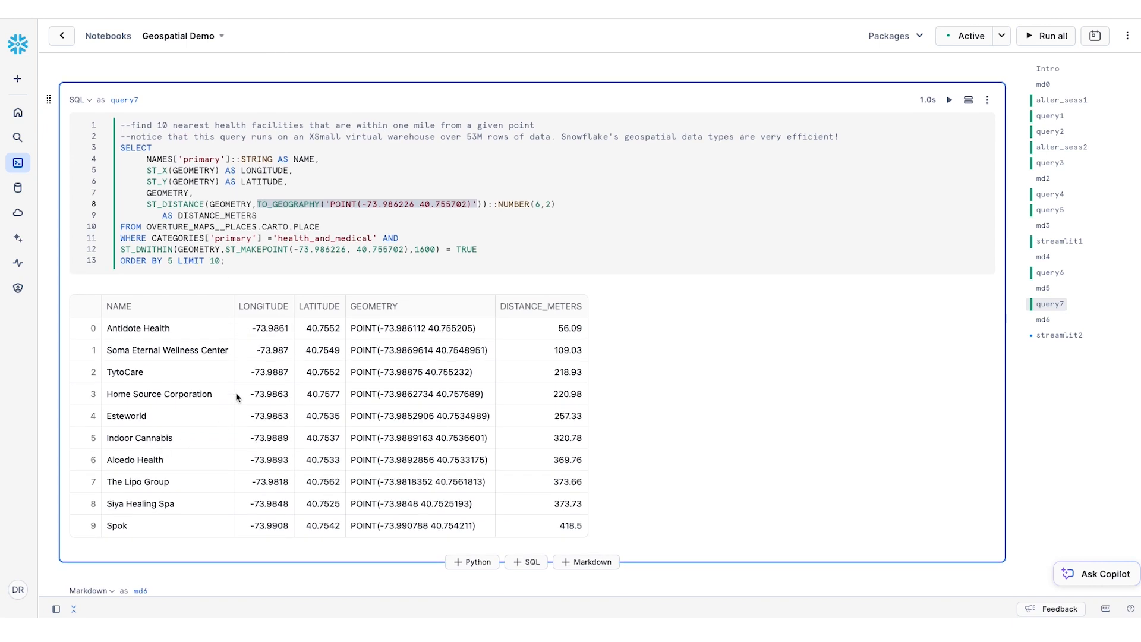
{"action": "mouse_move", "coordinate": [324, 345]}
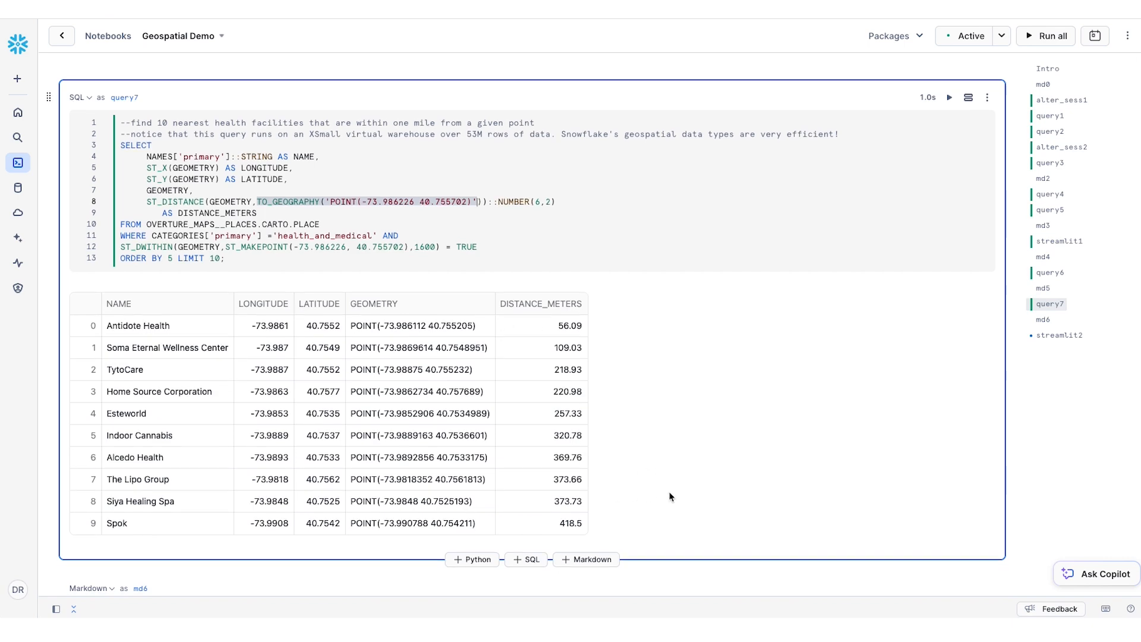
Run the streamlit2 PyDeck cell rendering the "10 Nearest Health Facilities" map with red facility dots around a blue location
{"action": "scroll", "scroll_direction": "down", "scroll_amount": 3}
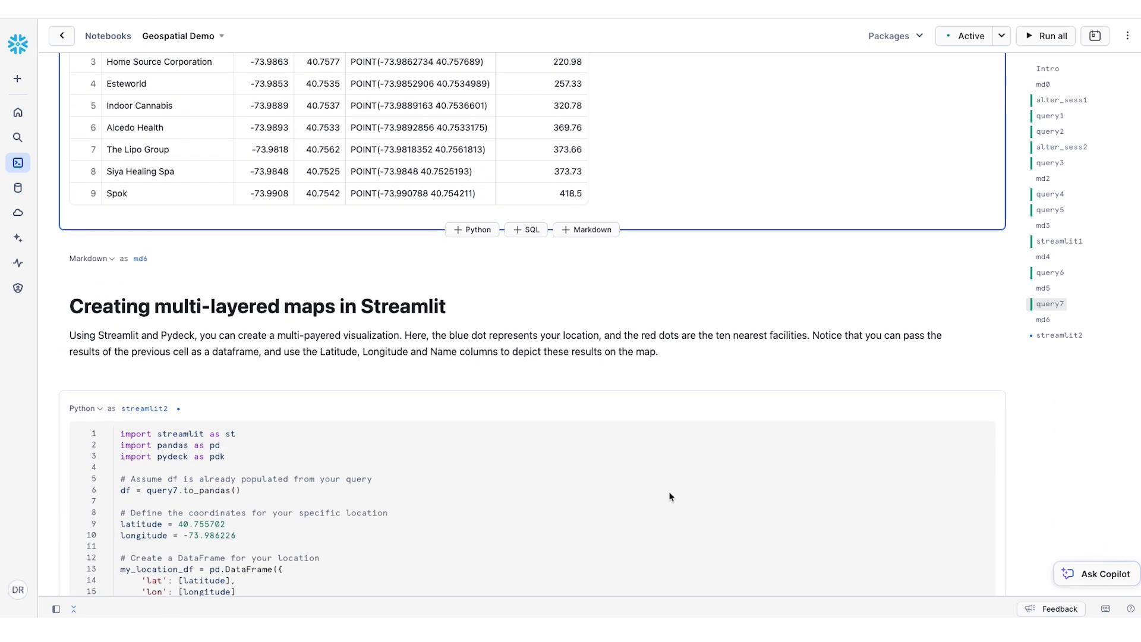
{"action": "scroll", "scroll_direction": "down", "scroll_amount": 3}
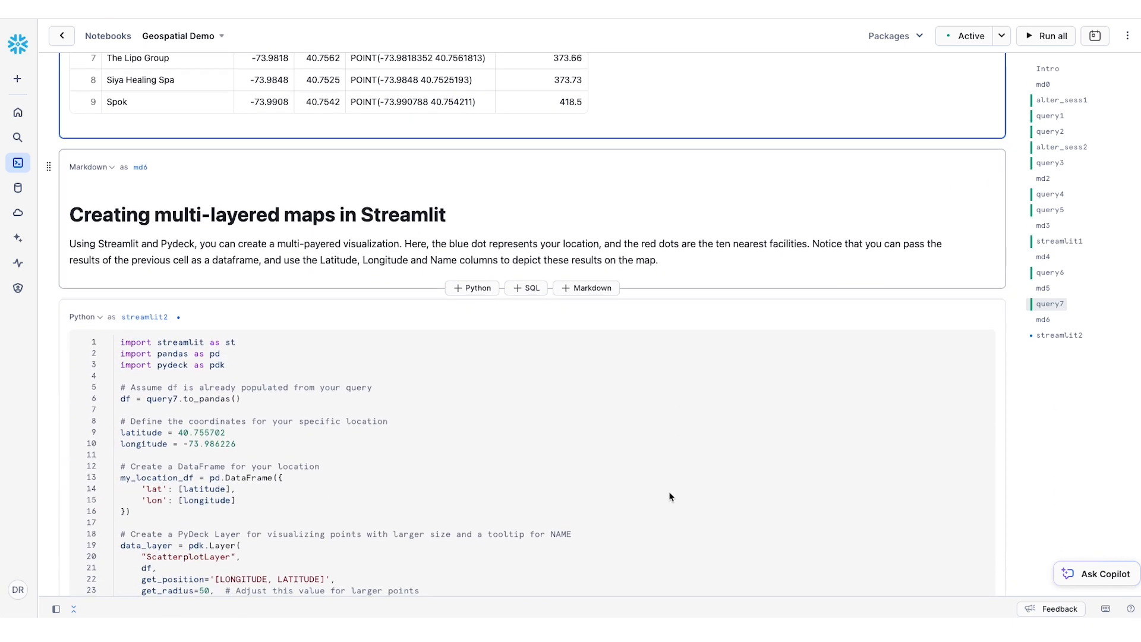
{"action": "scroll", "scroll_direction": "down", "scroll_amount": 3}
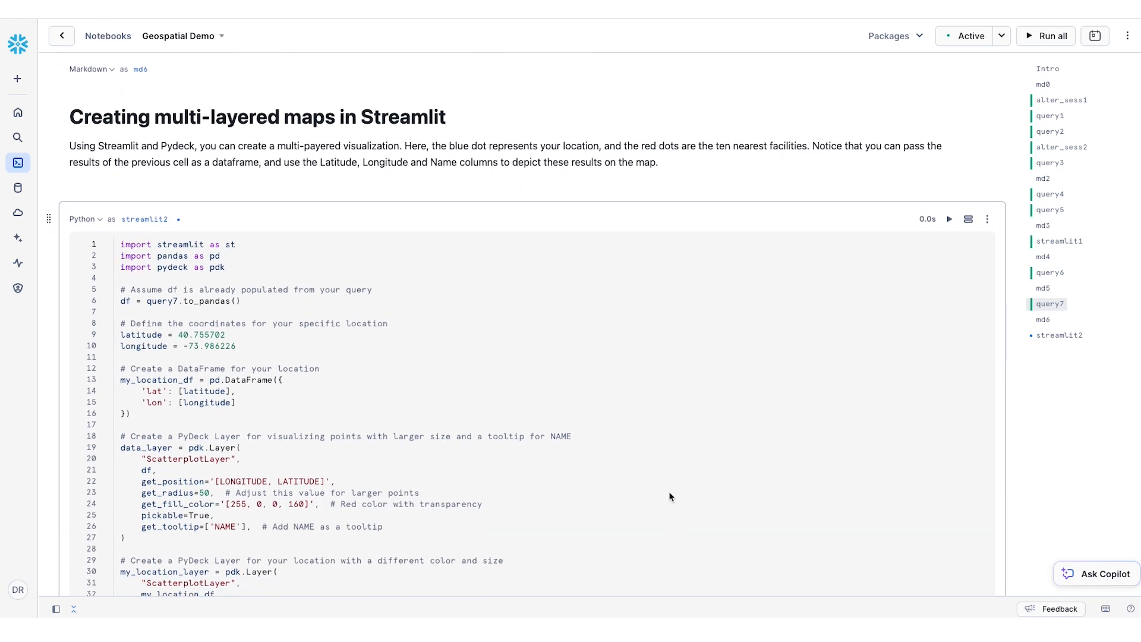
{"action": "scroll", "scroll_direction": "down", "scroll_amount": 3}
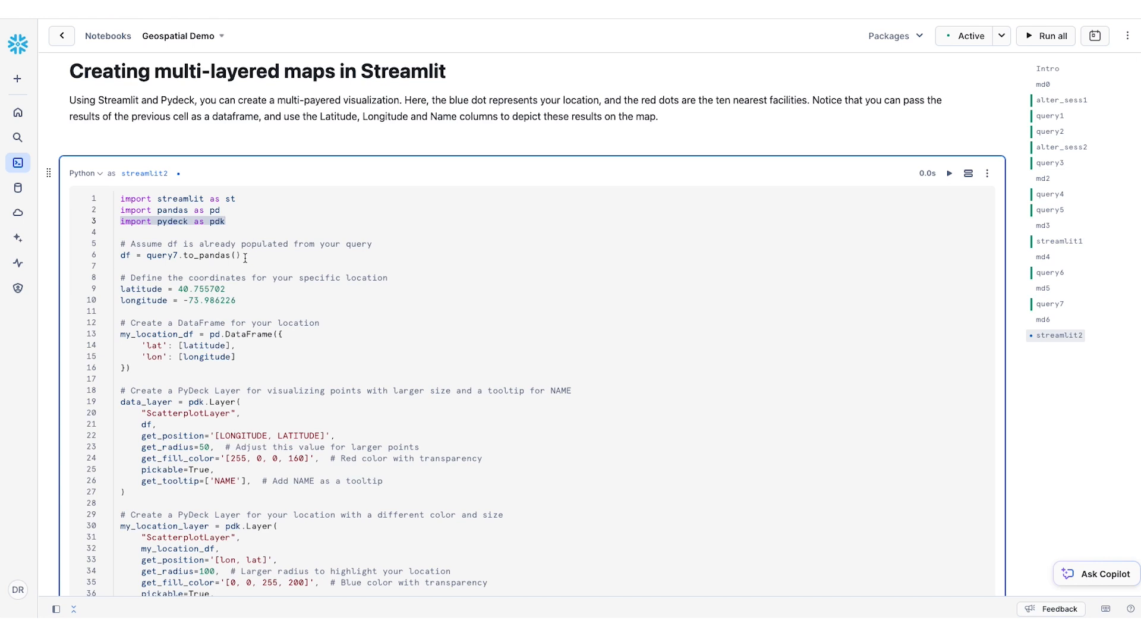
{"action": "mouse_move", "coordinate": [956, 170]}
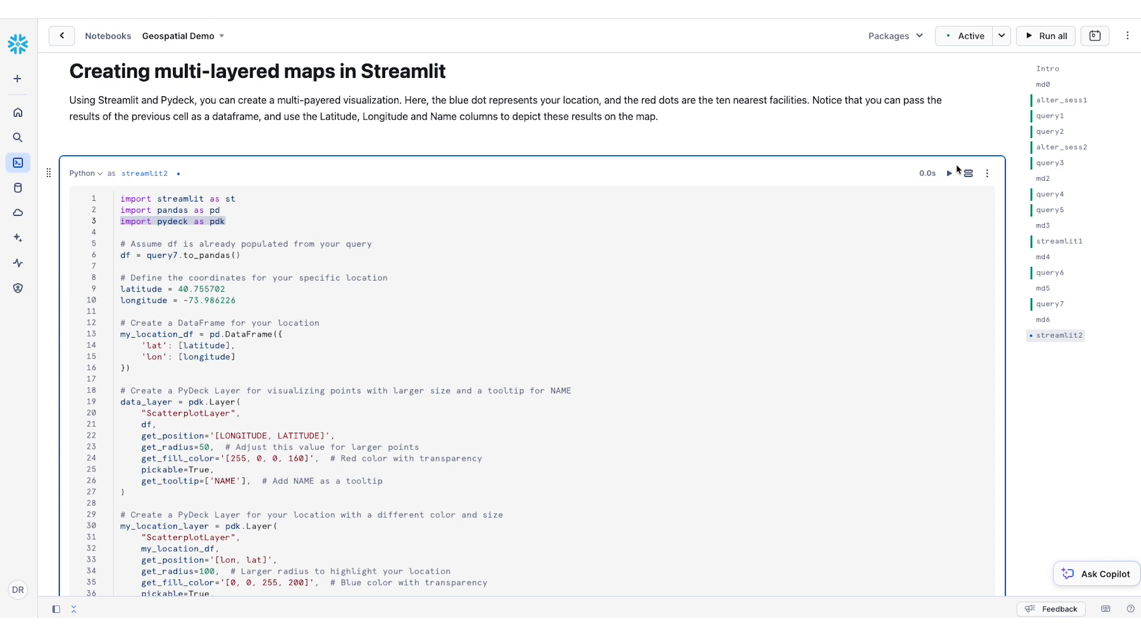
{"action": "left_click", "coordinate": [948, 173]}
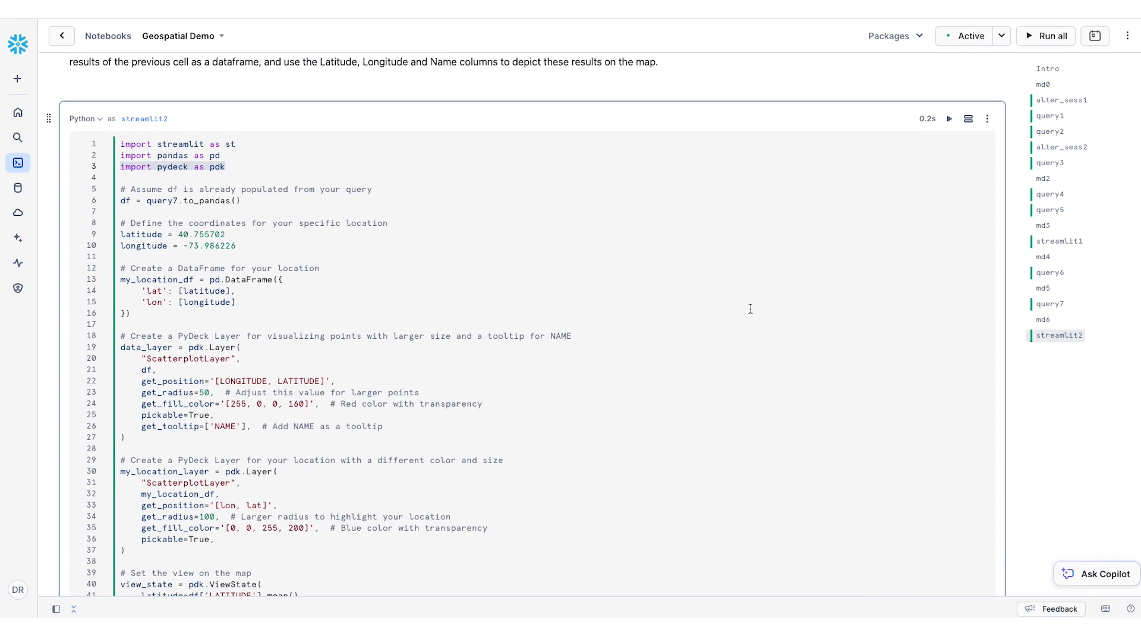
{"action": "scroll", "scroll_direction": "down", "scroll_amount": 3}
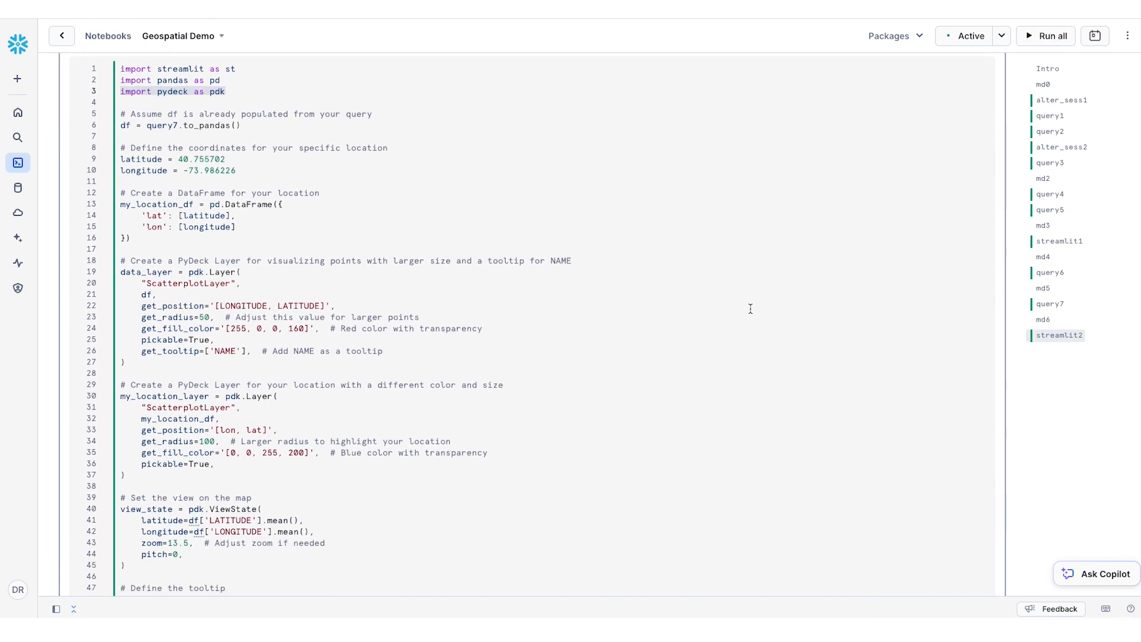
{"action": "scroll", "scroll_direction": "down", "scroll_amount": 3}
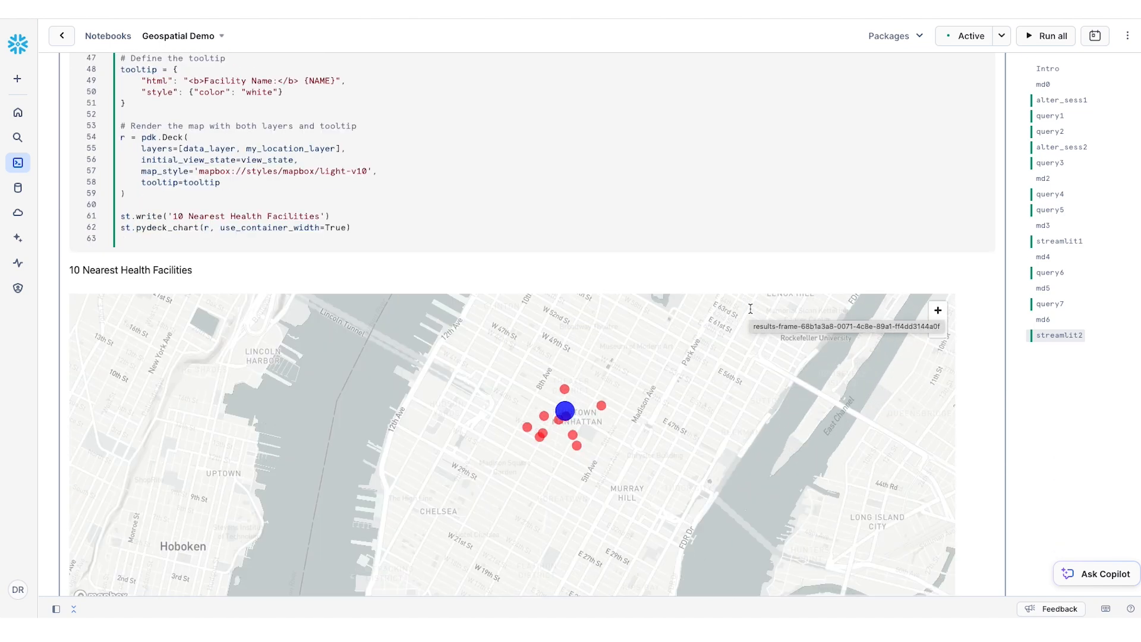
{"action": "scroll", "scroll_direction": "down", "scroll_amount": 3}
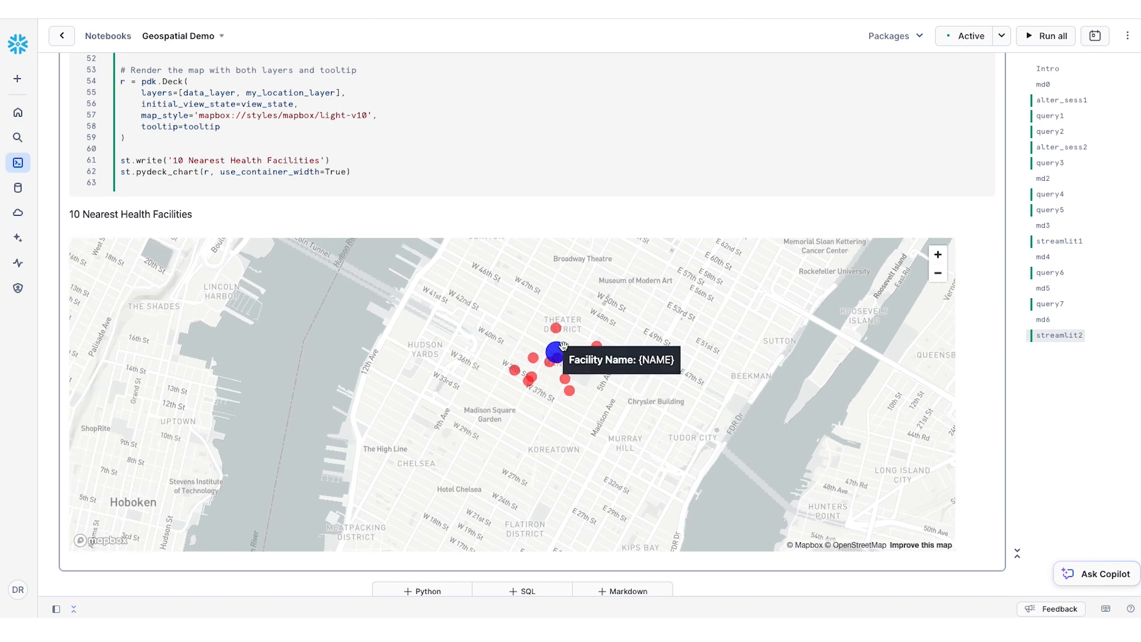
{"action": "mouse_move", "coordinate": [530, 381]}
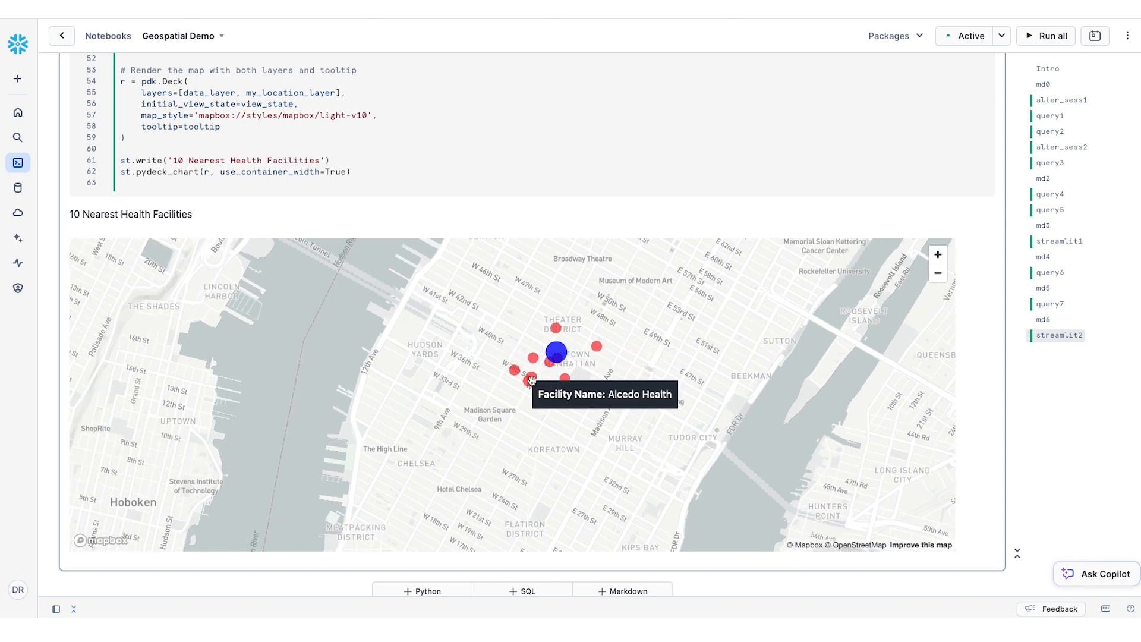